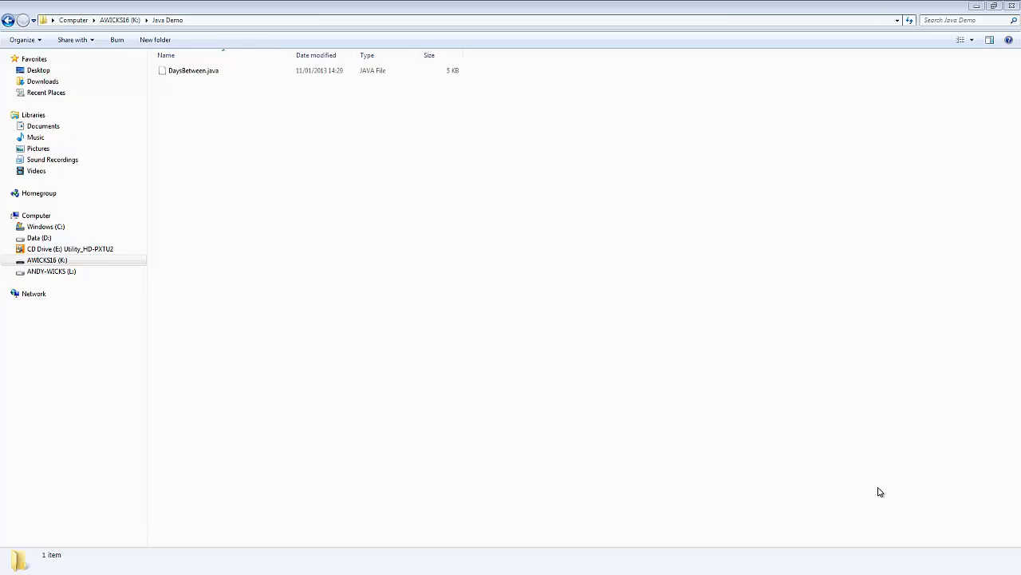
{"action": "mouse_move", "coordinate": [546, 316]}
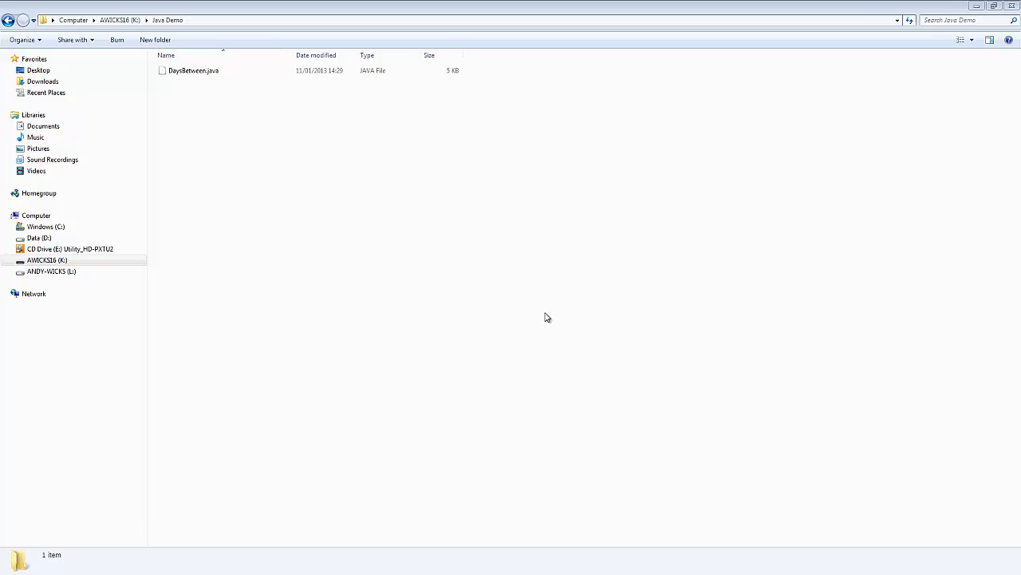
{"action": "mouse_move", "coordinate": [312, 221]}
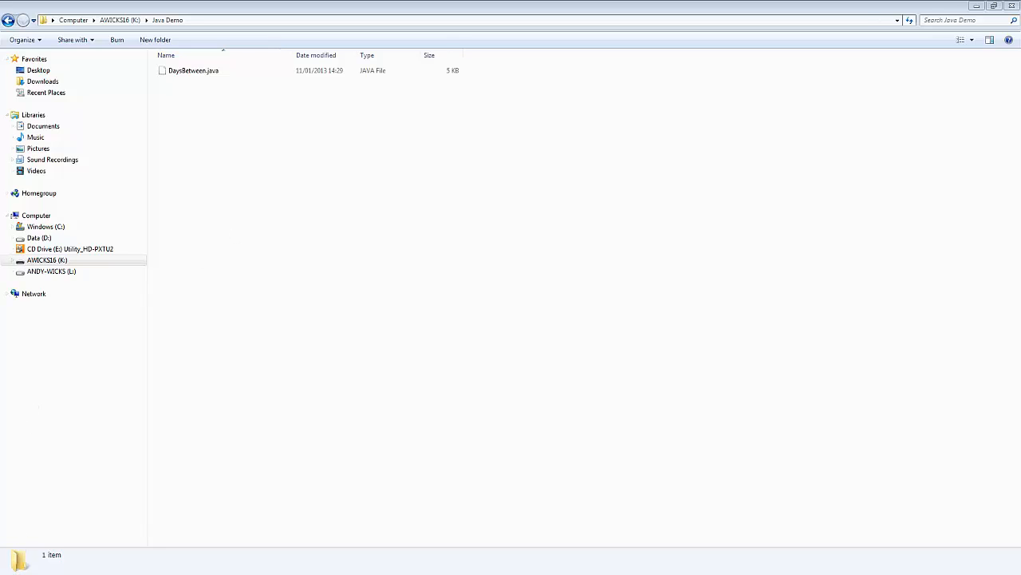
- Launch a Command Prompt window from Start > All Programs > Accessories
{"action": "left_click", "coordinate": [13, 567]}
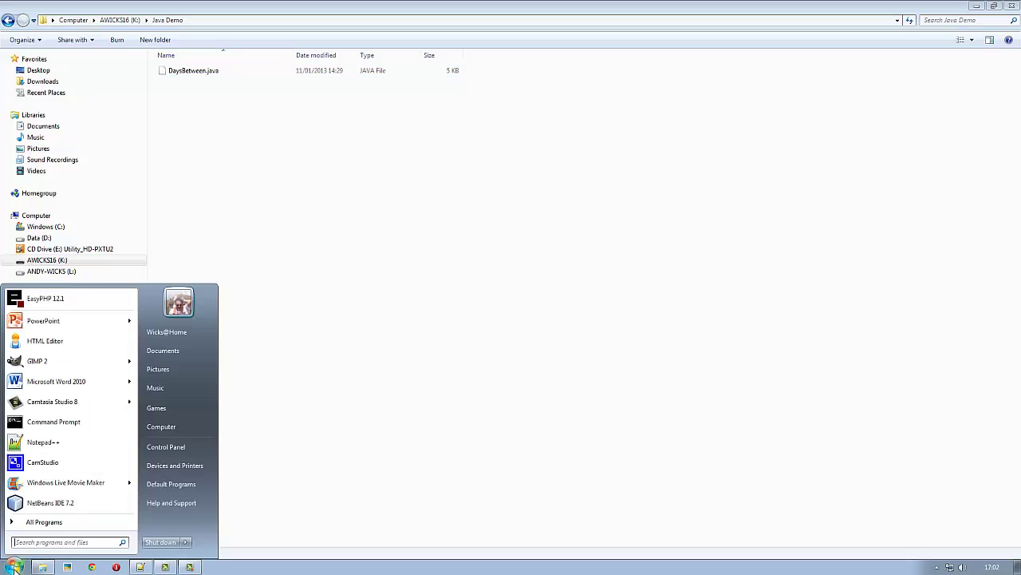
{"action": "mouse_move", "coordinate": [51, 503]}
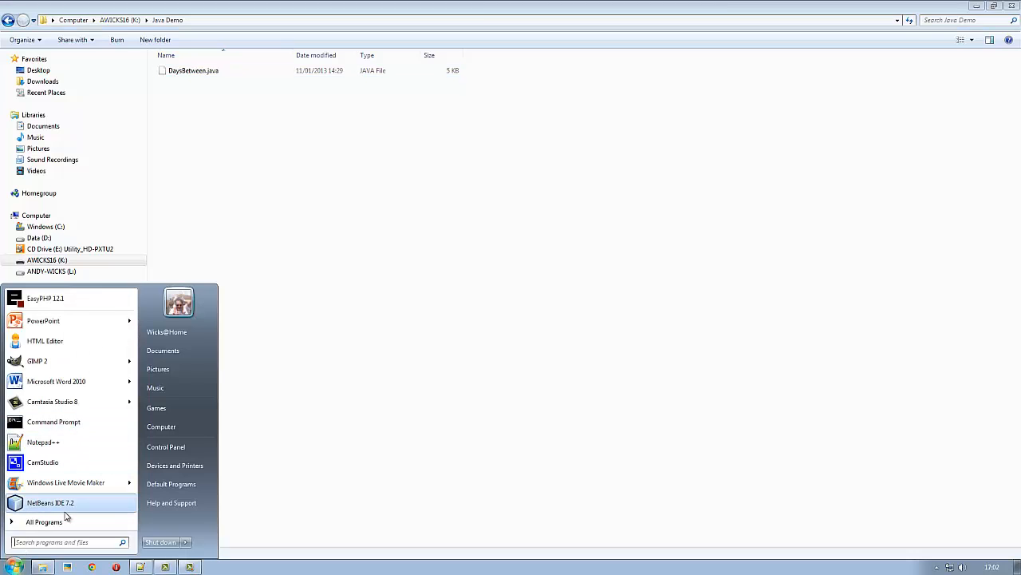
{"action": "left_click", "coordinate": [45, 521]}
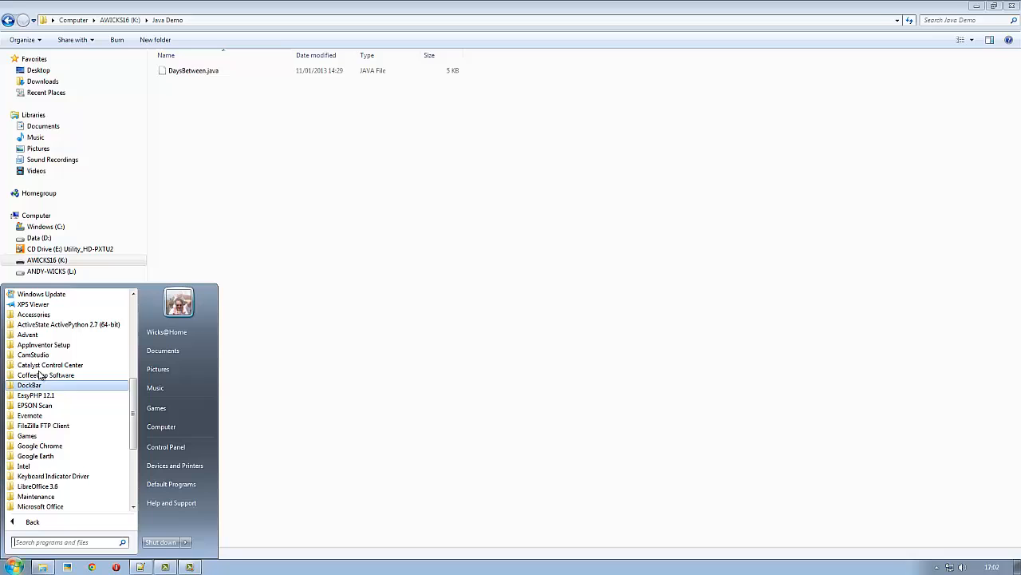
{"action": "left_click", "coordinate": [33, 313]}
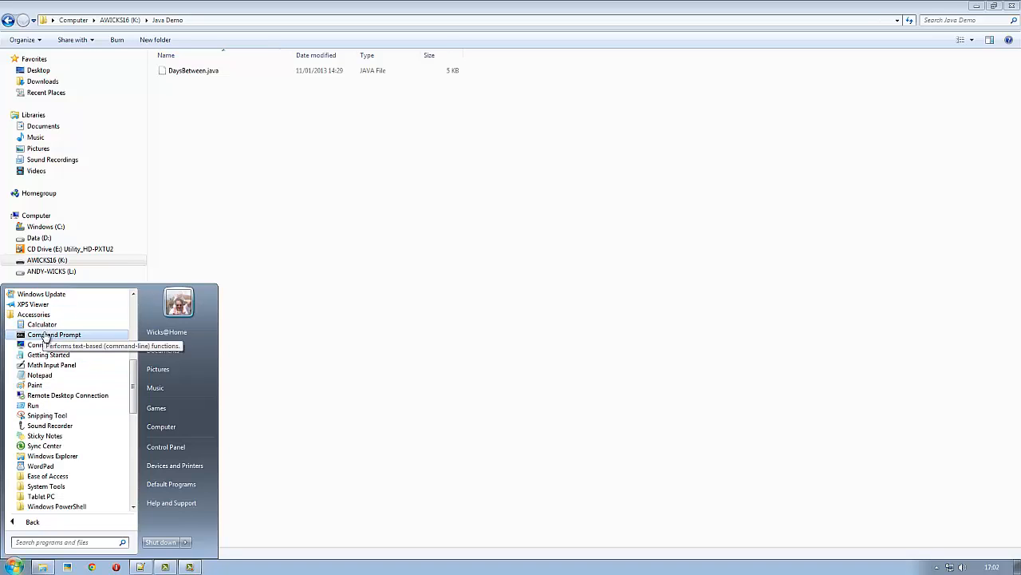
{"action": "left_click", "coordinate": [54, 335]}
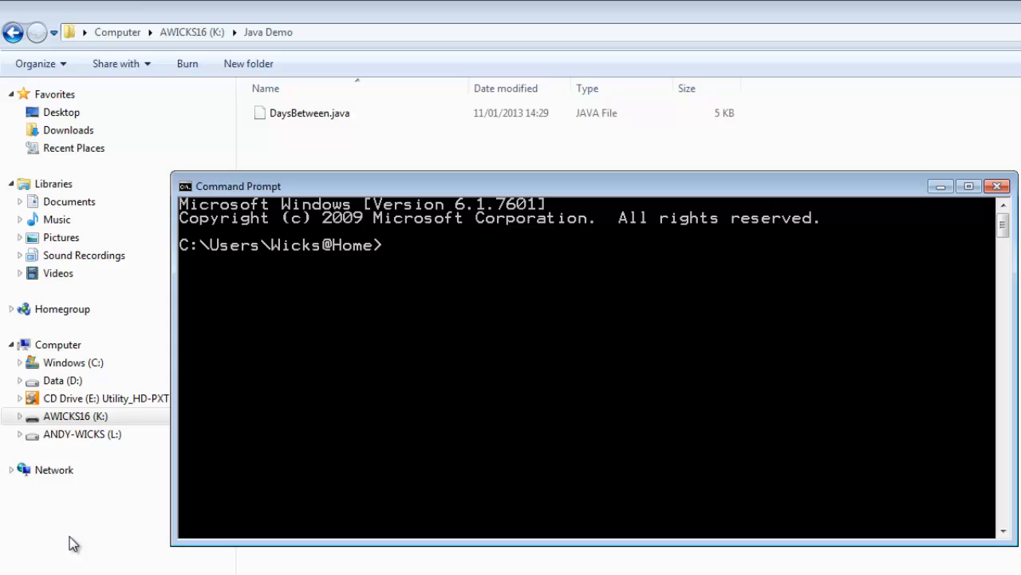
- Switch to drive K: and change directory into the Java Demo folder
{"action": "type", "text": "k:"}
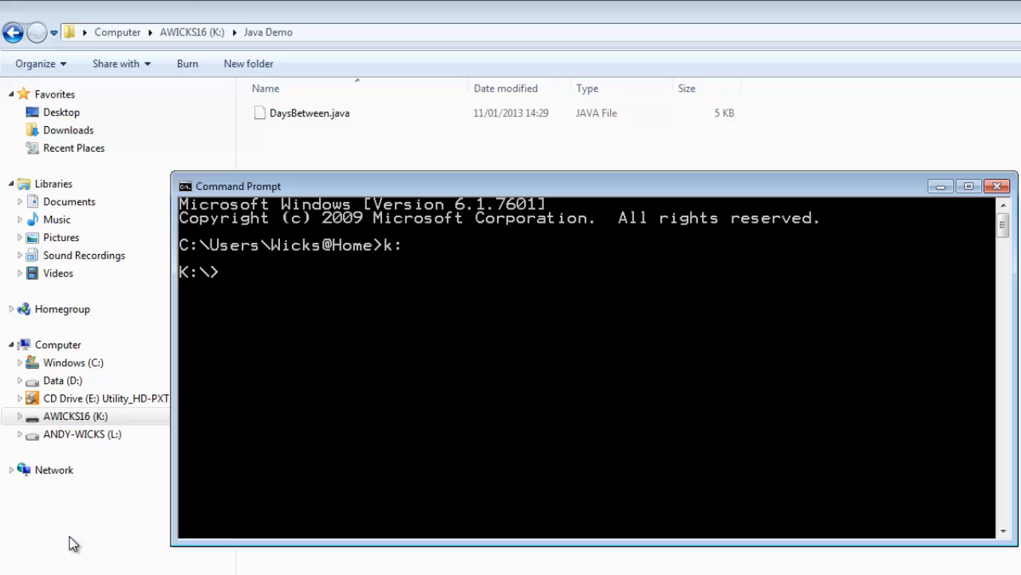
{"action": "type", "text": "cd"}
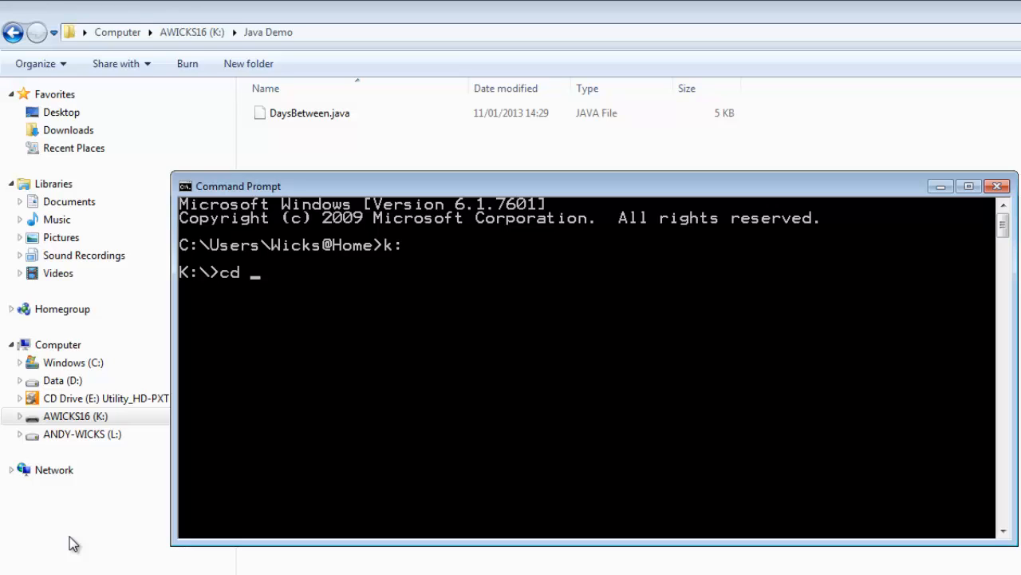
{"action": "type", "text": "jav"}
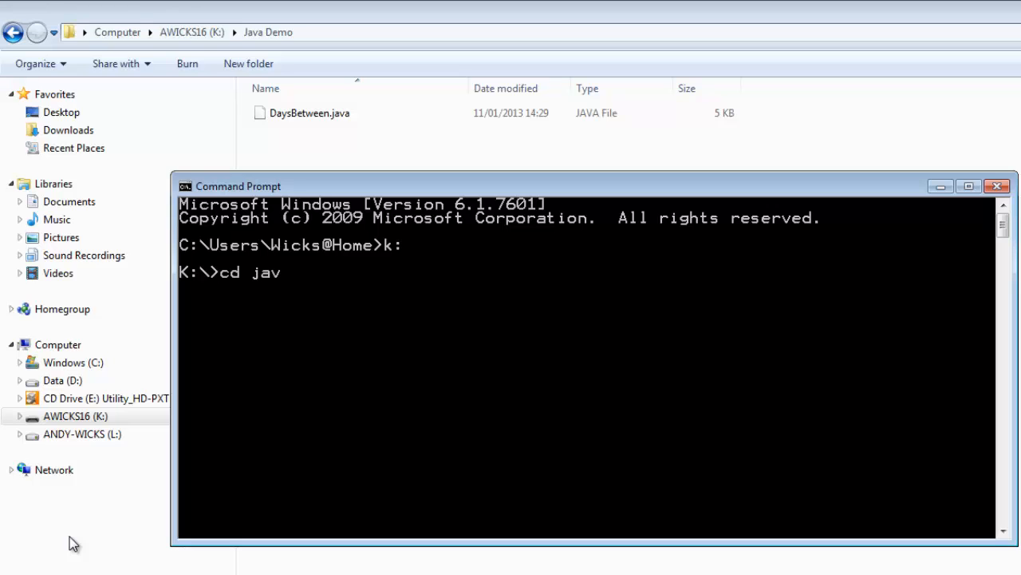
{"action": "type", "text": "a demo"}
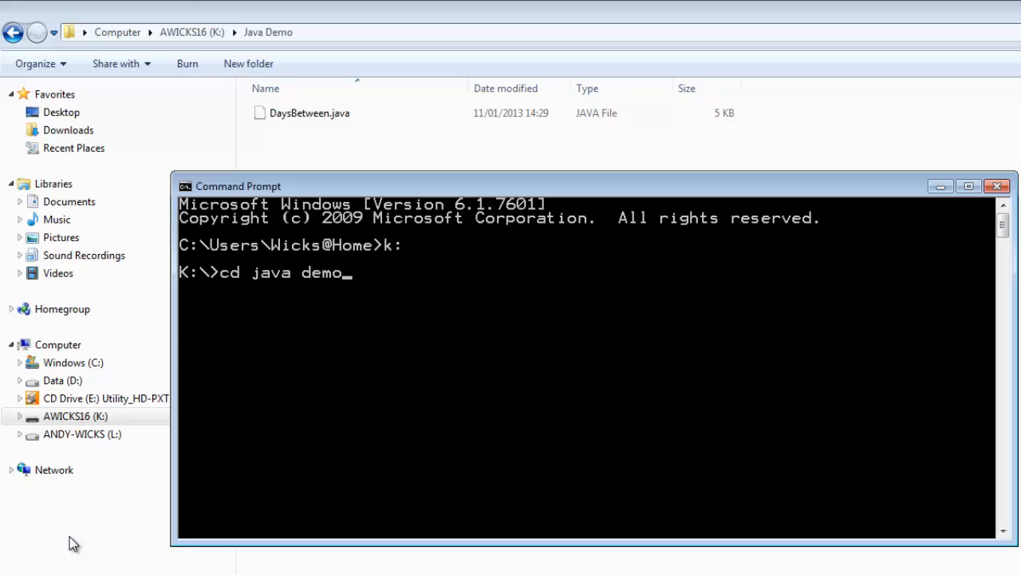
{"action": "key", "text": "Return"}
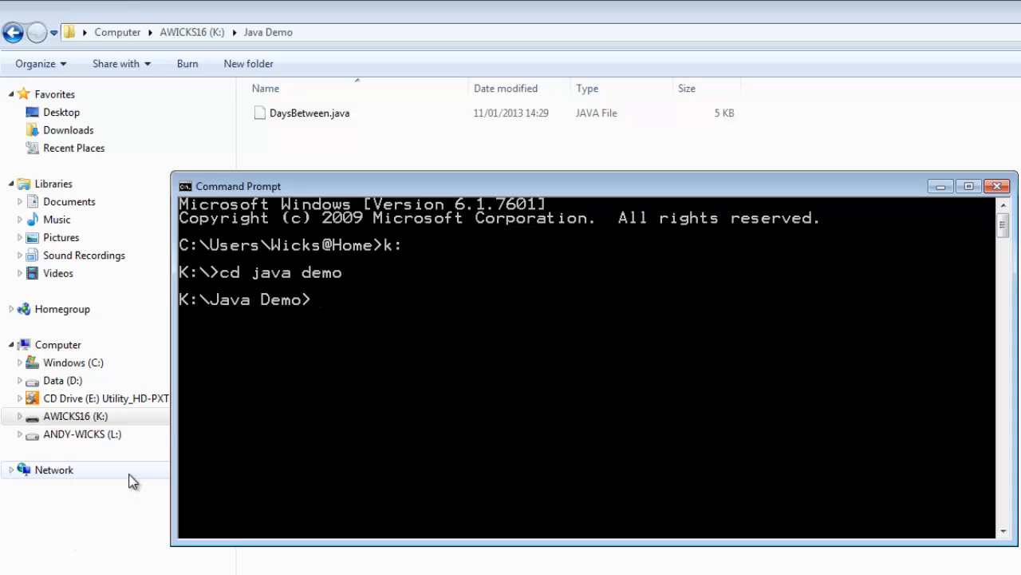
- Run javac *.java to compile DaysBetween.class and MyDate.class
{"action": "type", "text": "j"}
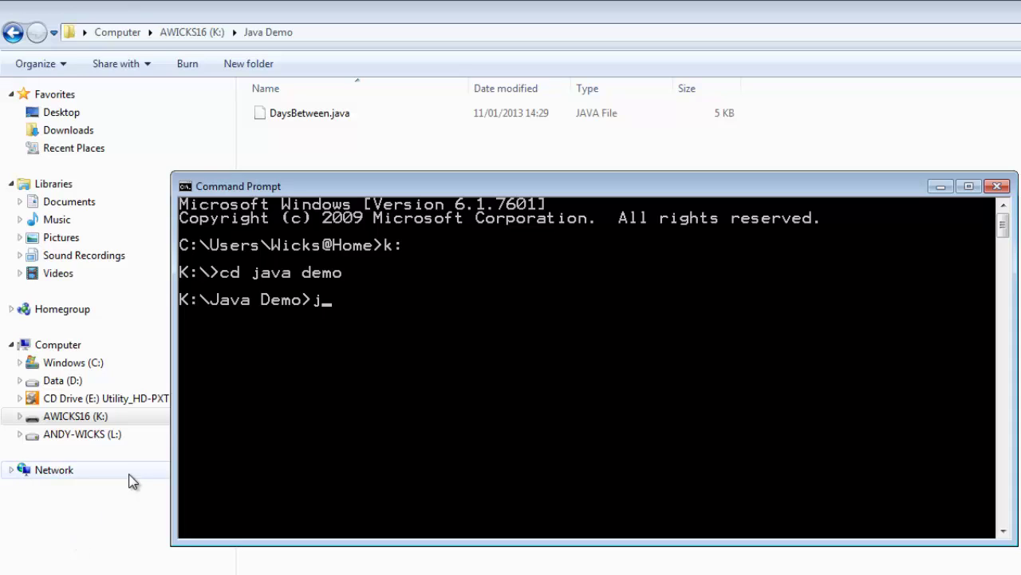
{"action": "type", "text": "avac"}
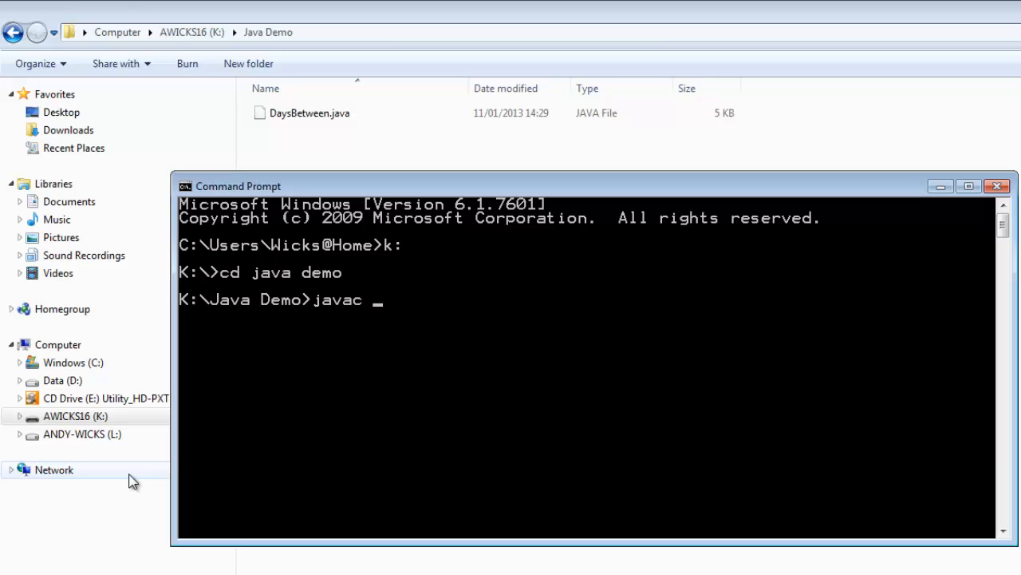
{"action": "type", "text": "*."}
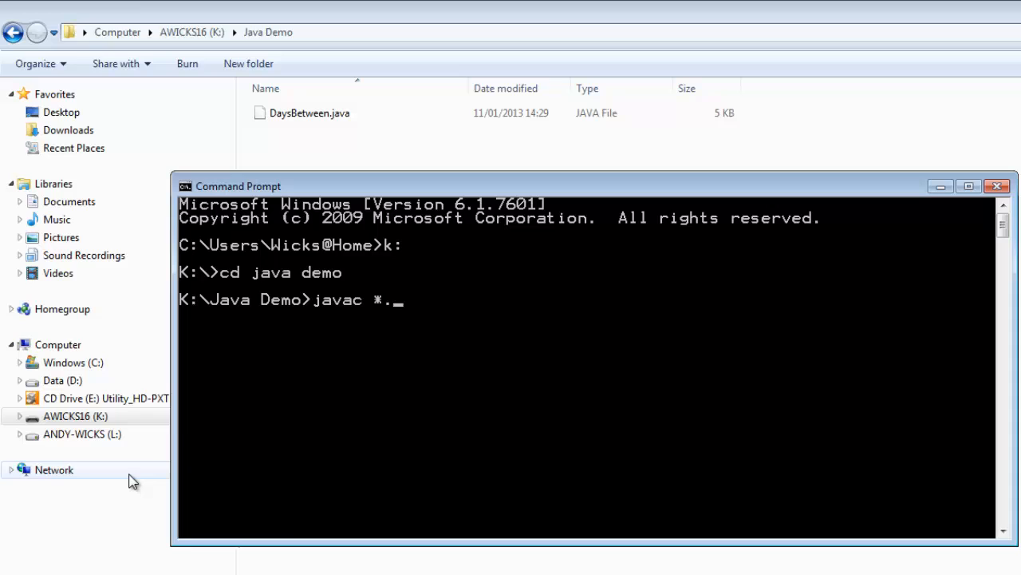
{"action": "type", "text": "java"}
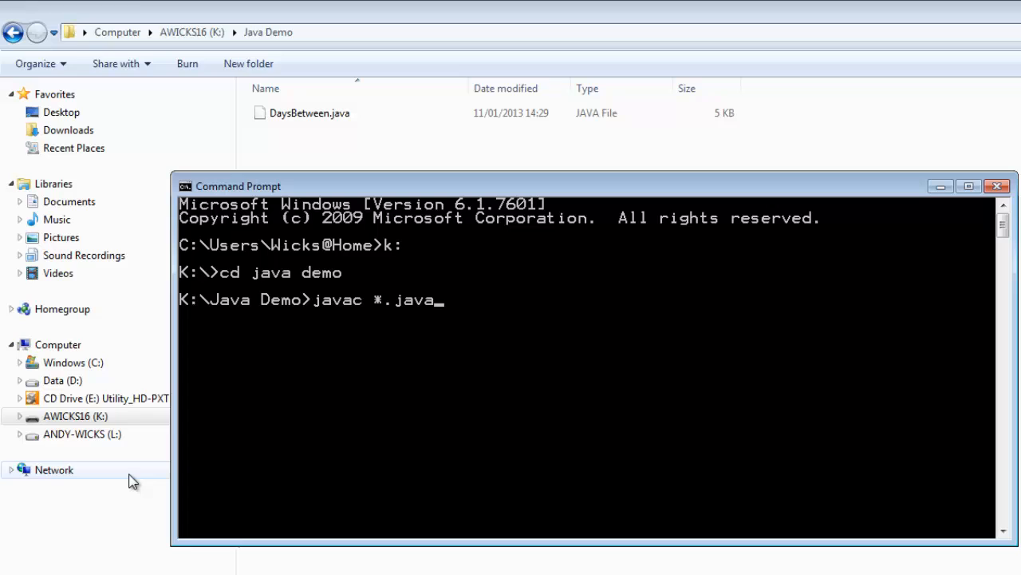
{"action": "key", "text": "Return"}
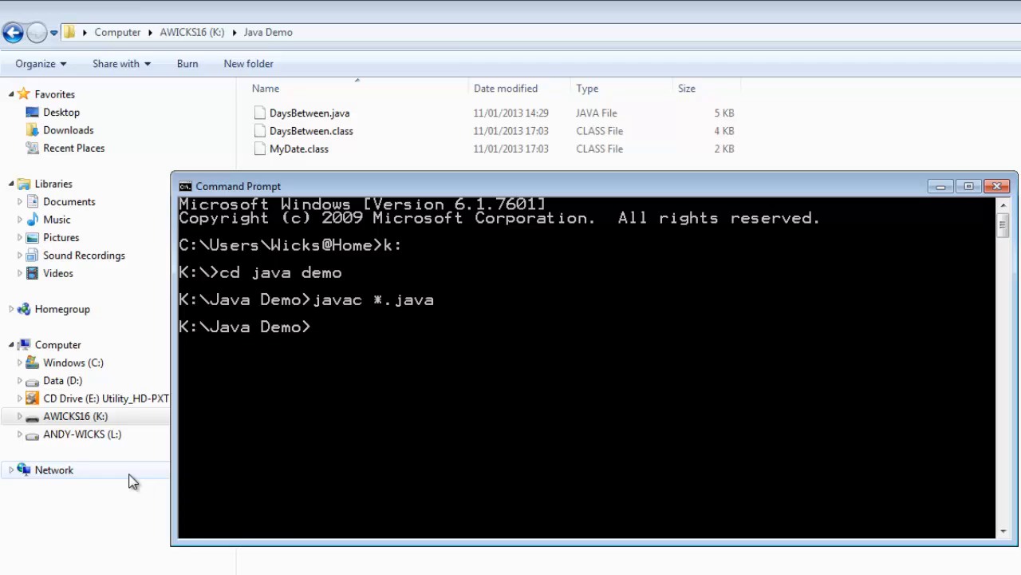
- Run 'jar cfe DB.jar DaysBetween *.class' to build the executable DB.jar
{"action": "type", "text": "jar"}
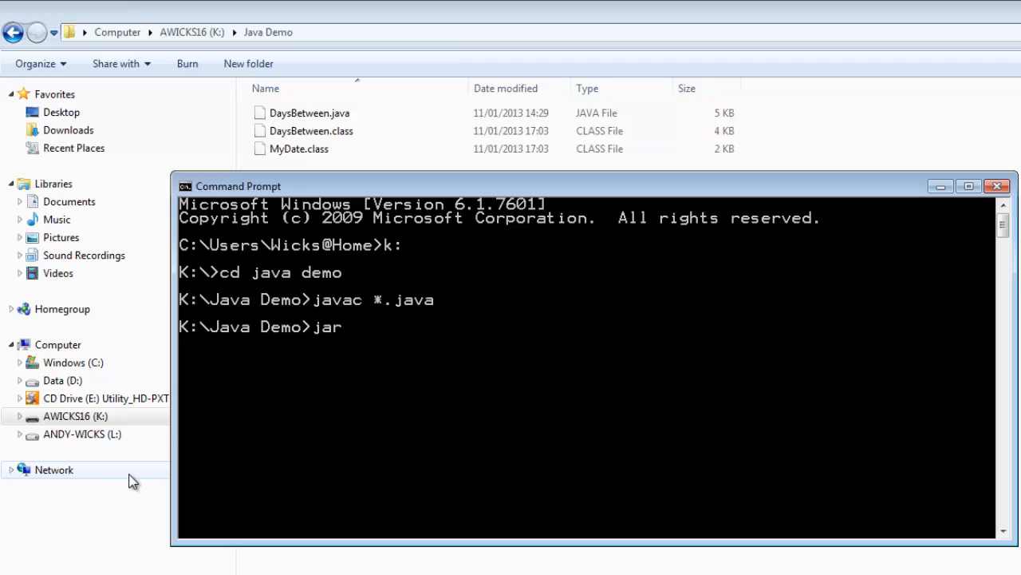
{"action": "type", "text": "cfe"}
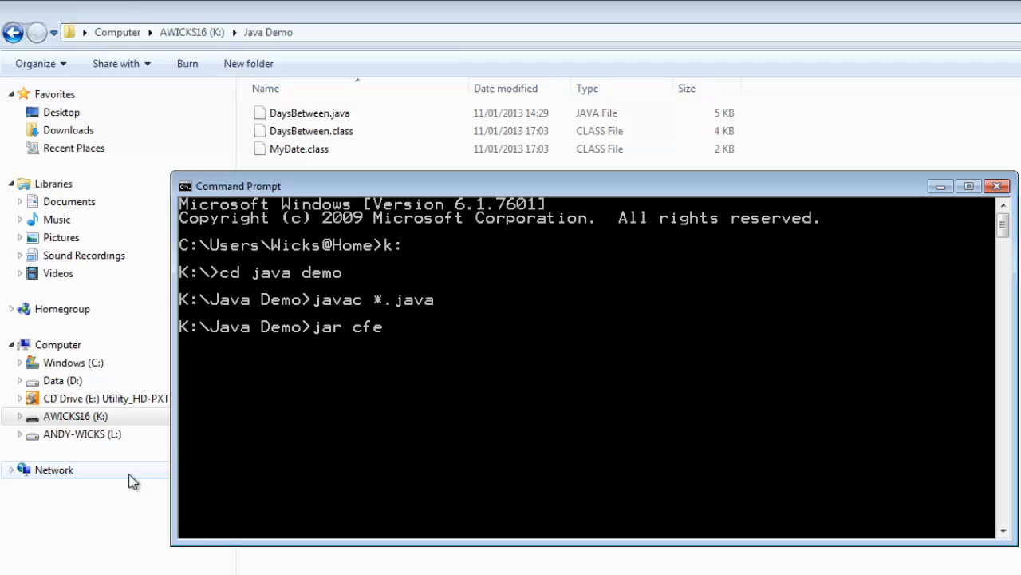
{"action": "type", "text": "D"}
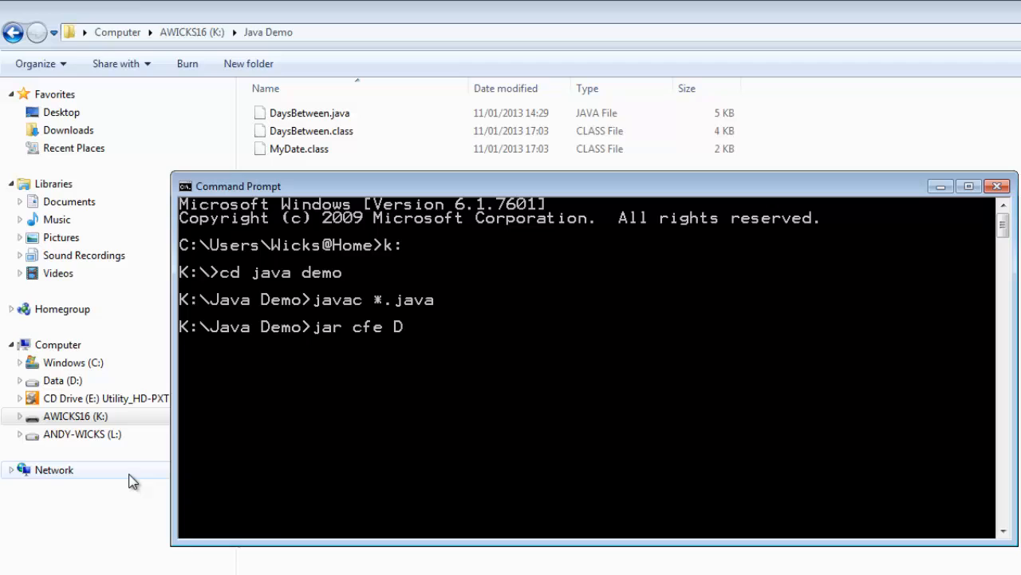
{"action": "type", "text": "B"}
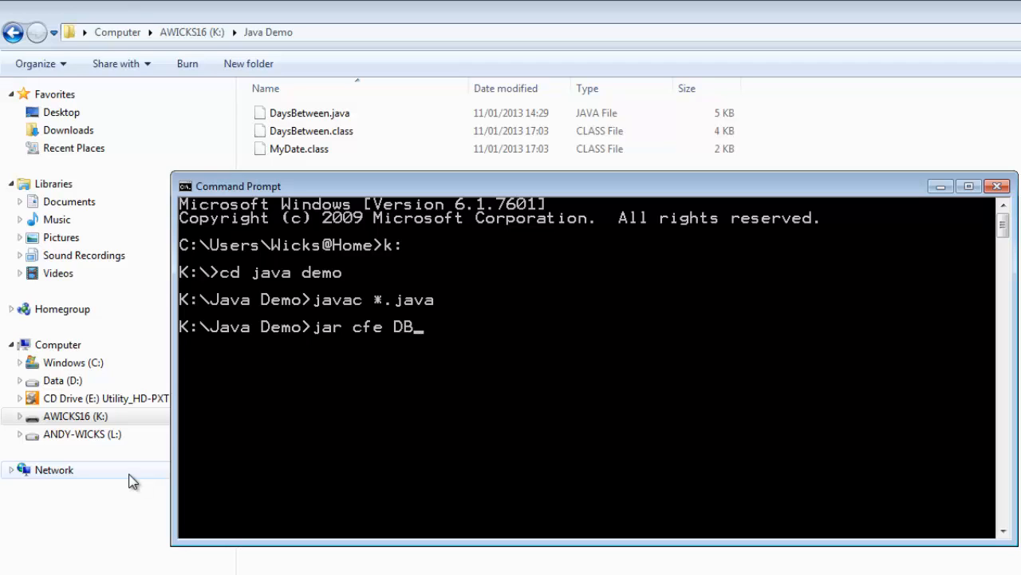
{"action": "type", "text": "."}
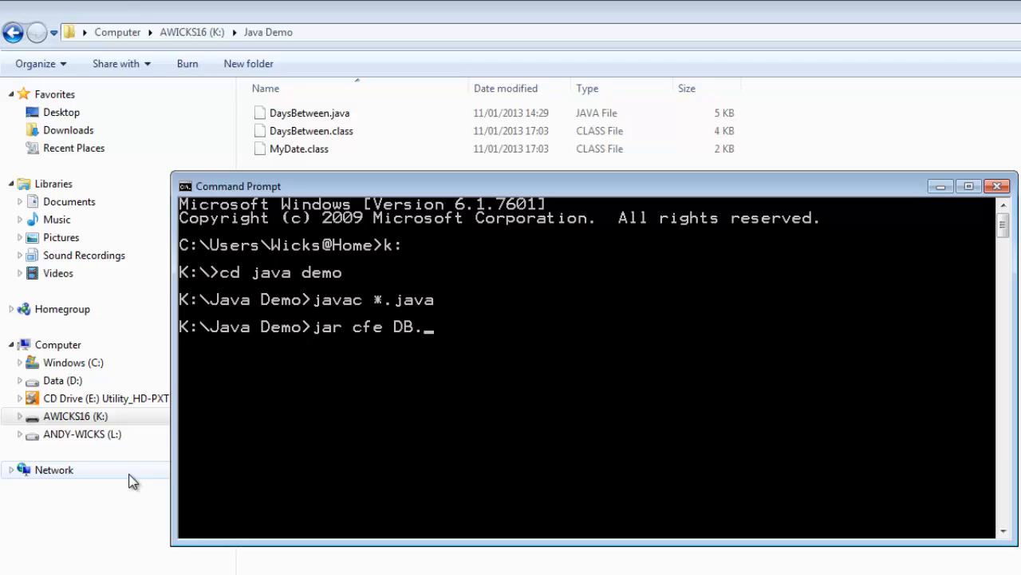
{"action": "type", "text": "jar"}
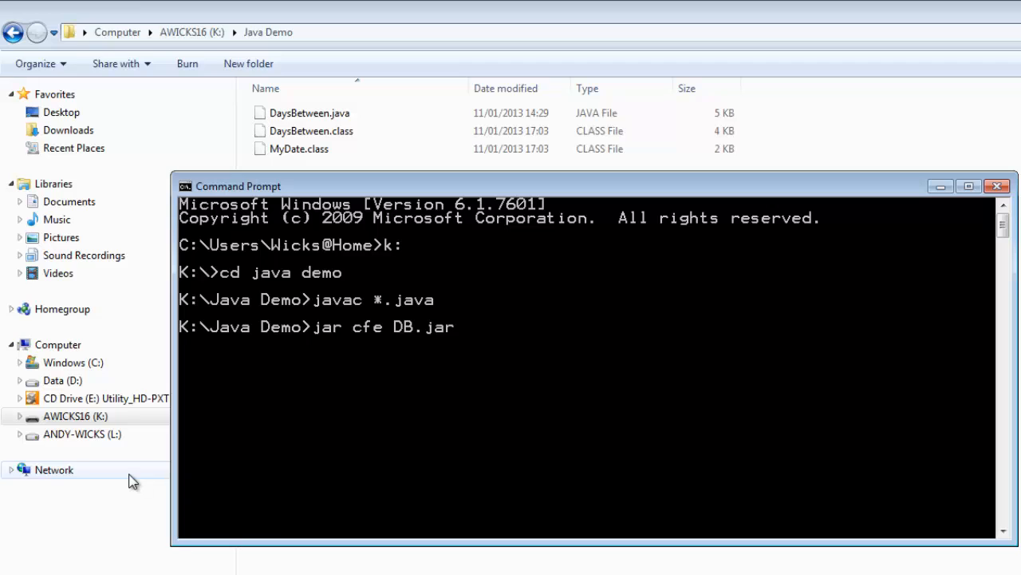
{"action": "type", "text": "Da"}
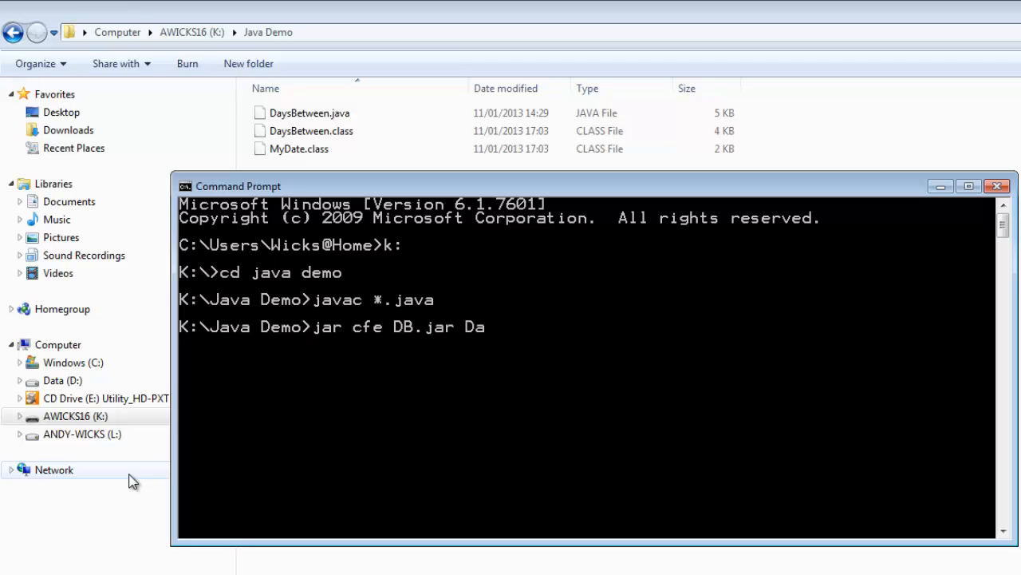
{"action": "type", "text": "ysBetw"}
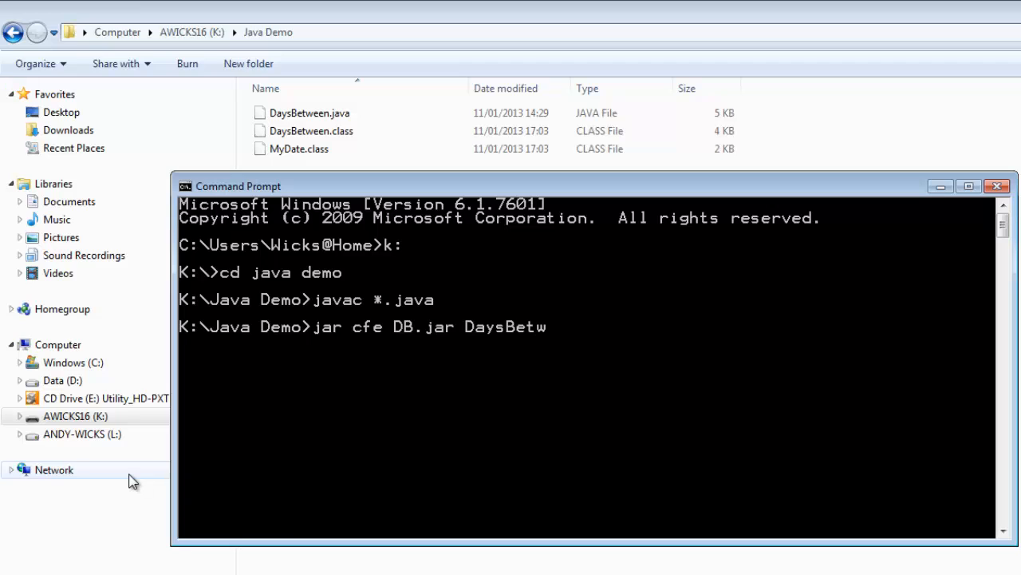
{"action": "type", "text": "een *"}
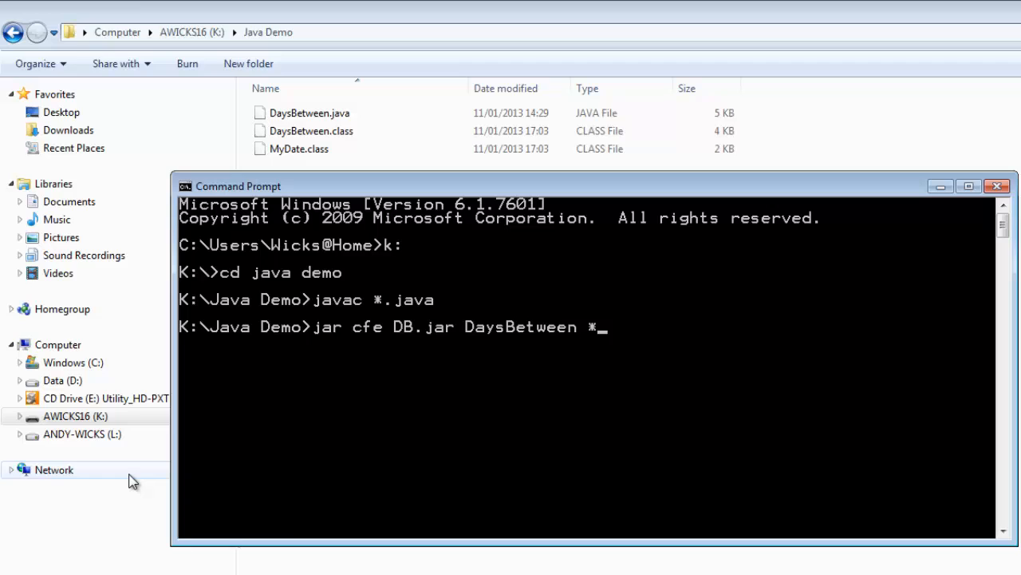
{"action": "type", "text": "."}
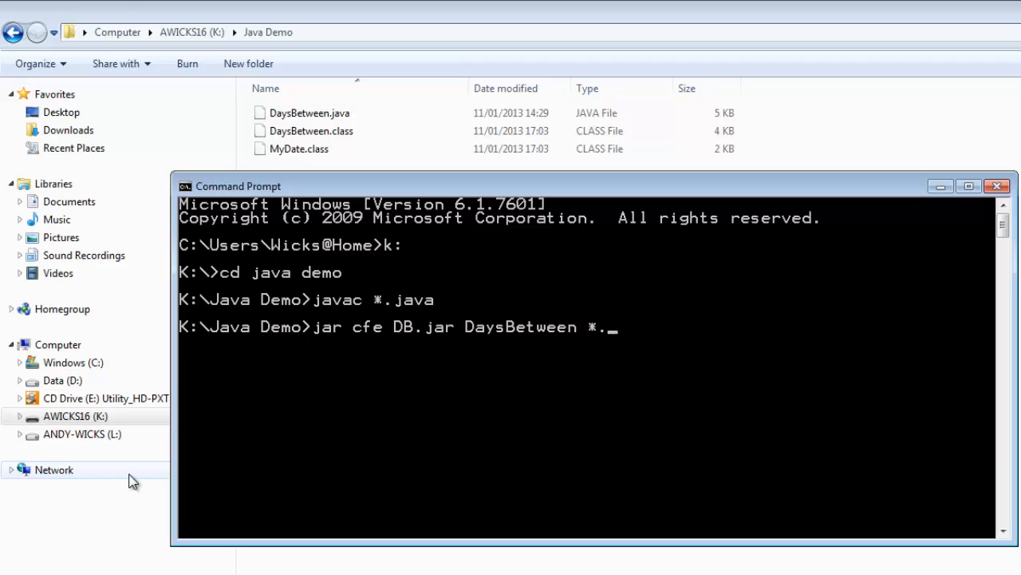
{"action": "type", "text": "class"}
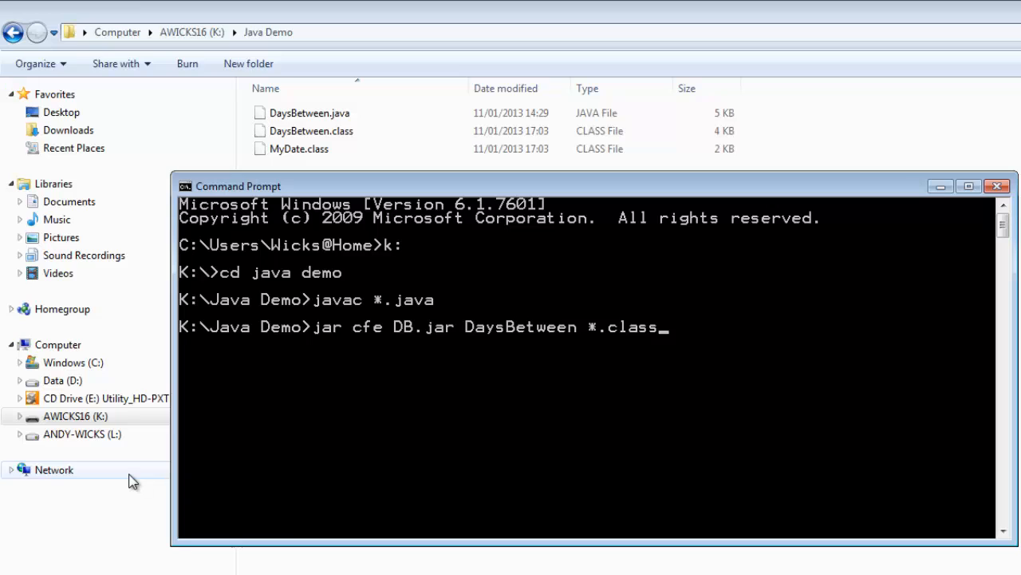
{"action": "key", "text": "Return"}
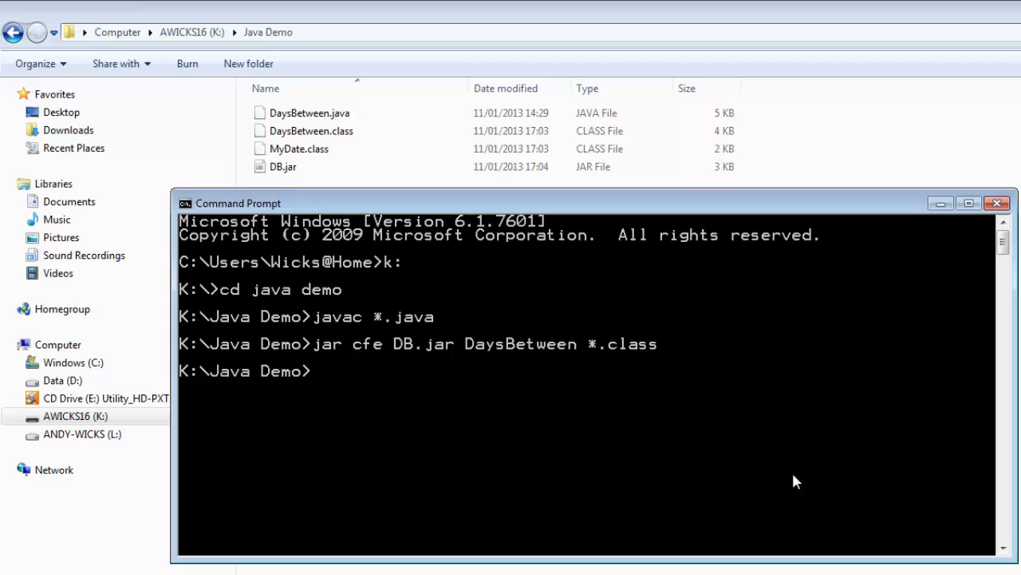
{"action": "type", "text": "java"}
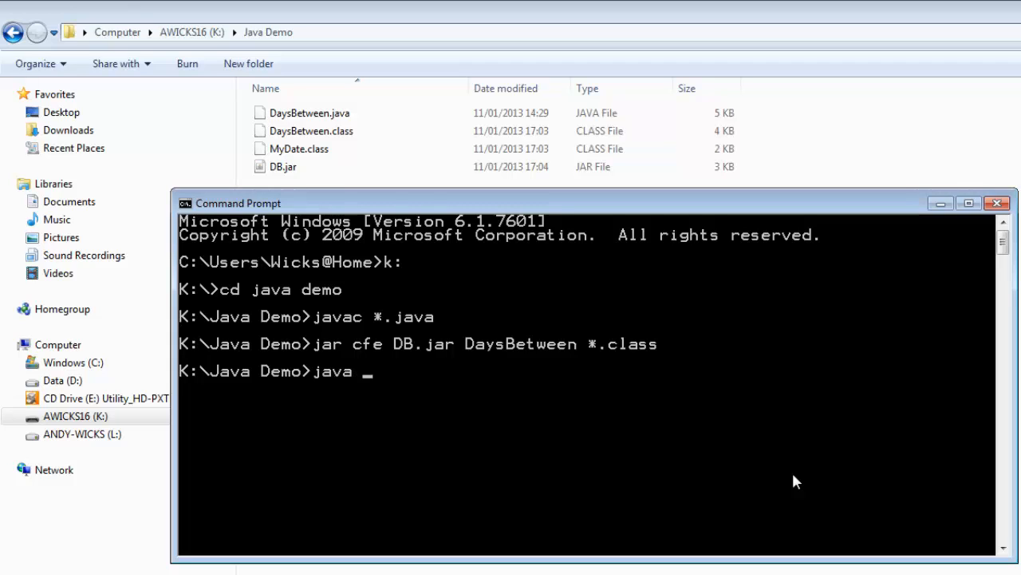
{"action": "type", "text": "-"}
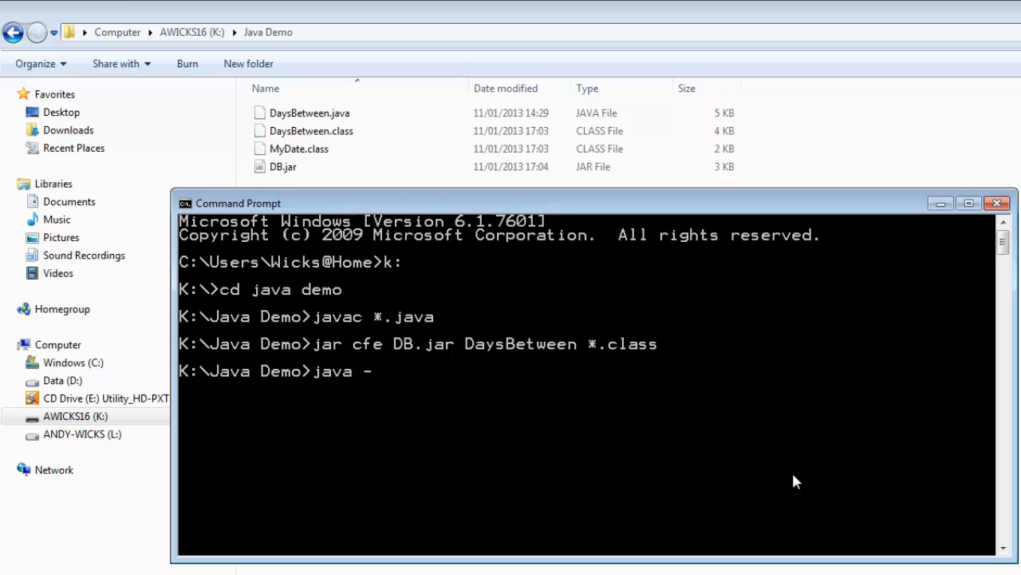
{"action": "type", "text": "jar"}
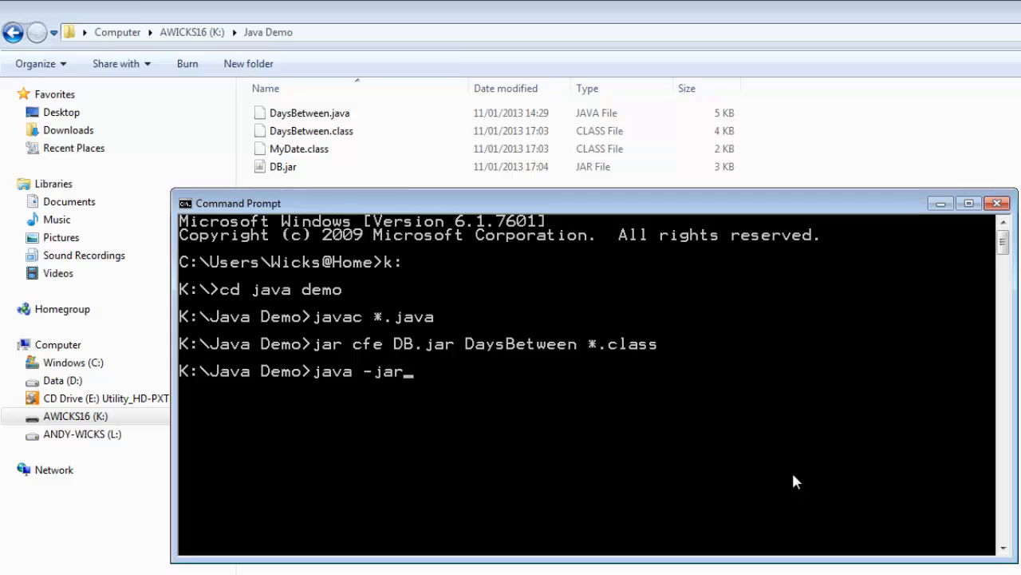
{"action": "type", "text": "D"}
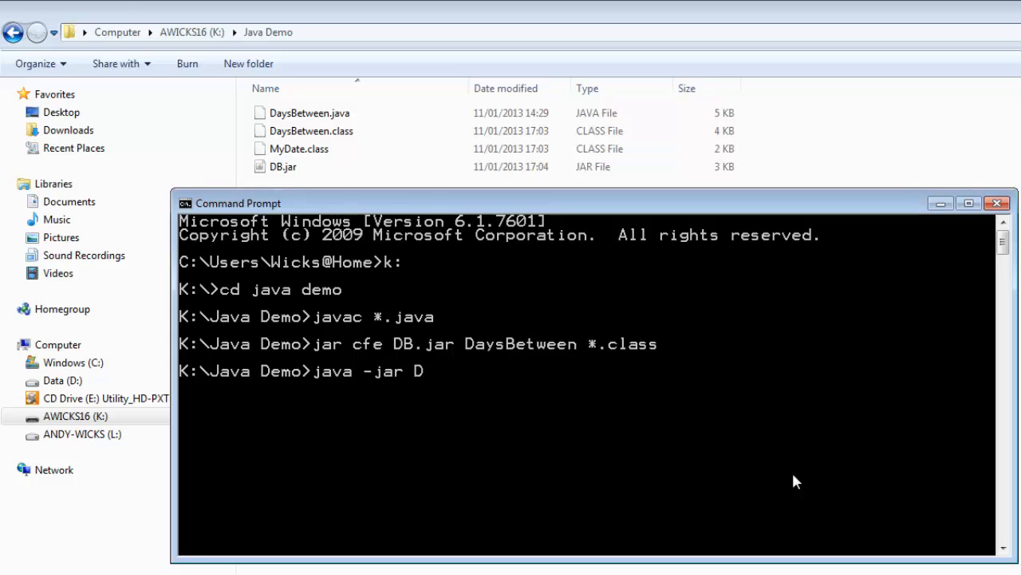
{"action": "type", "text": "B."}
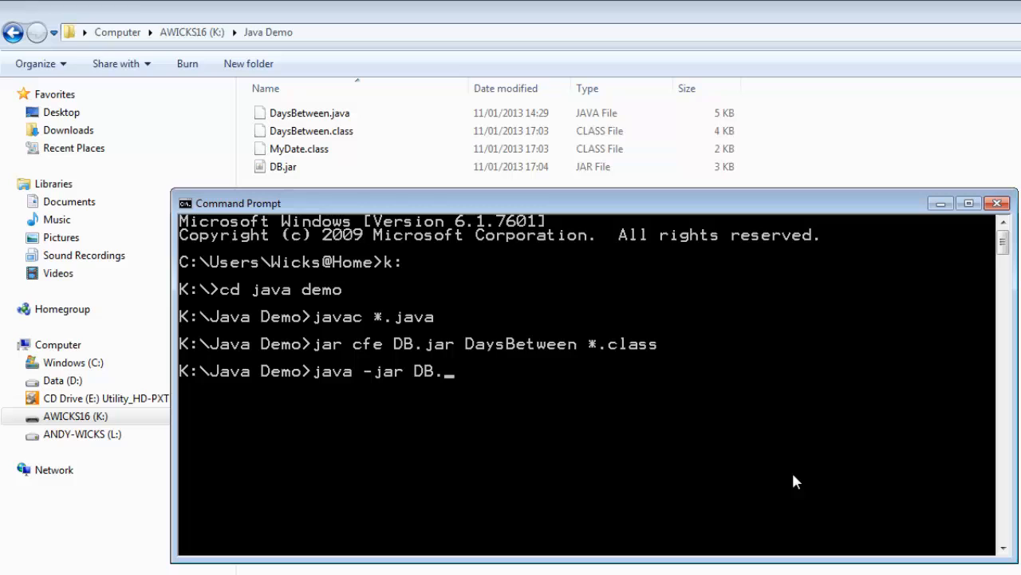
{"action": "type", "text": "jar"}
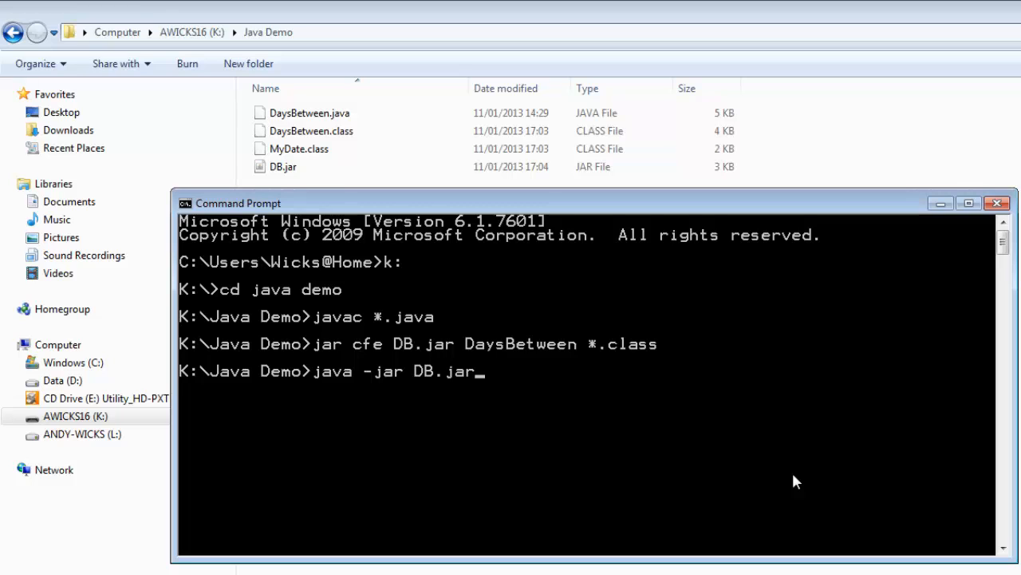
{"action": "key", "text": "Return"}
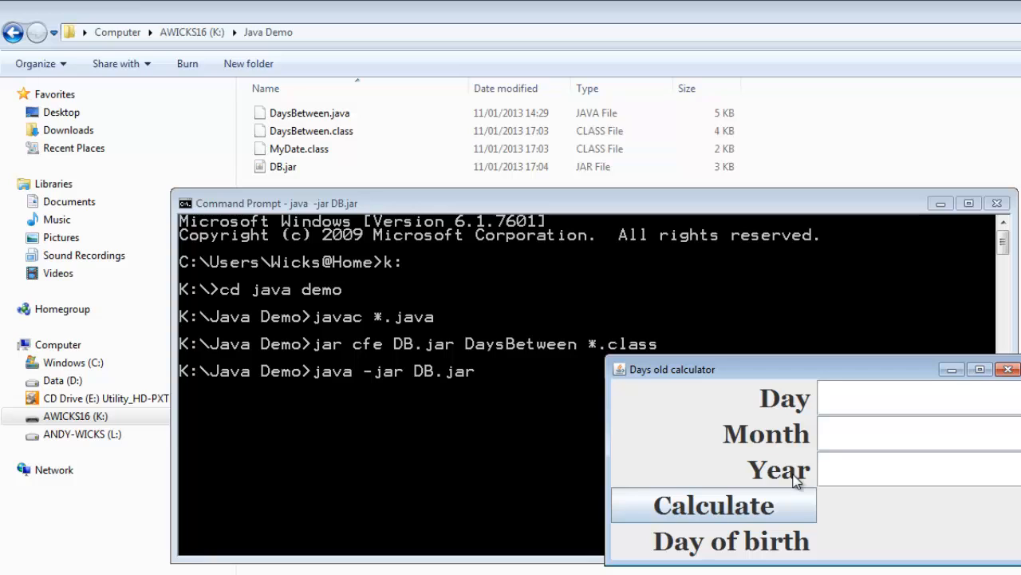
{"action": "mouse_move", "coordinate": [785, 431]}
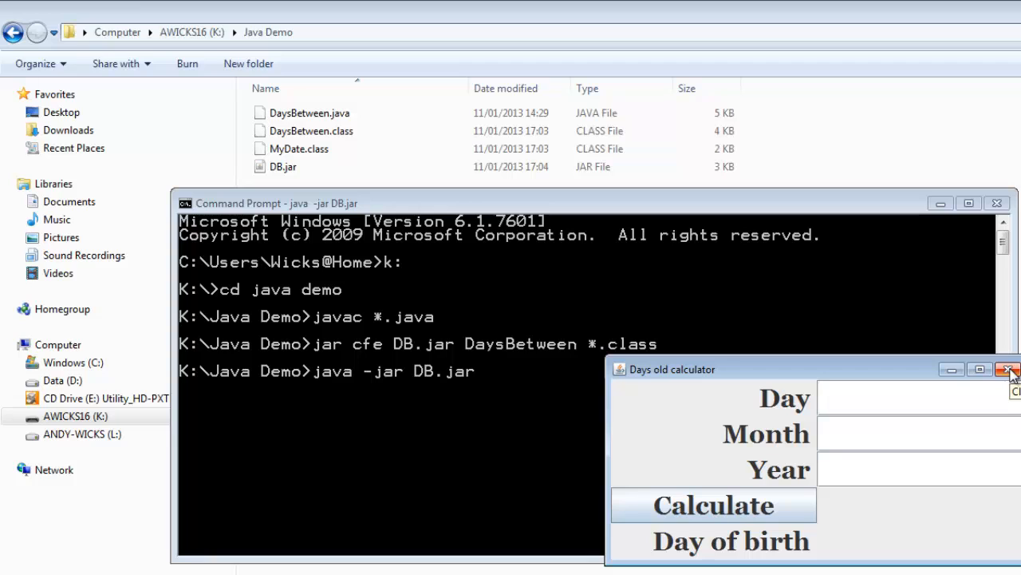
{"action": "left_click", "coordinate": [1009, 369]}
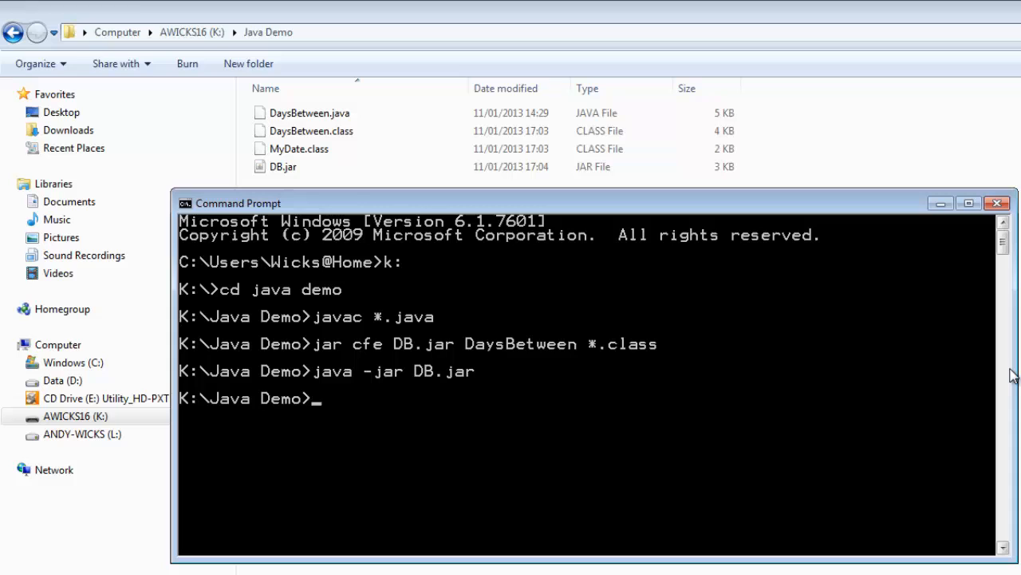
{"action": "mouse_move", "coordinate": [862, 303]}
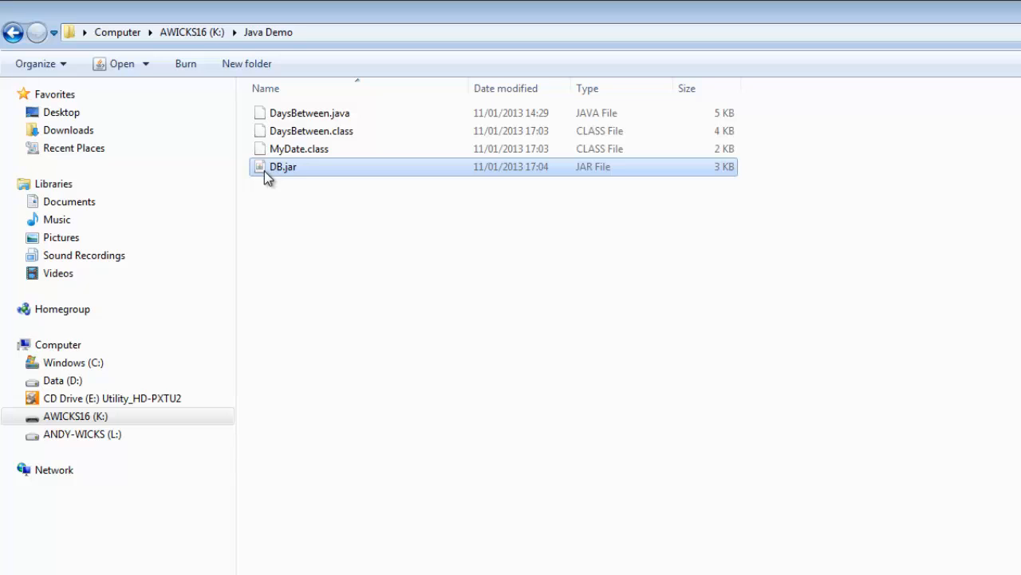
{"action": "mouse_move", "coordinate": [284, 166]}
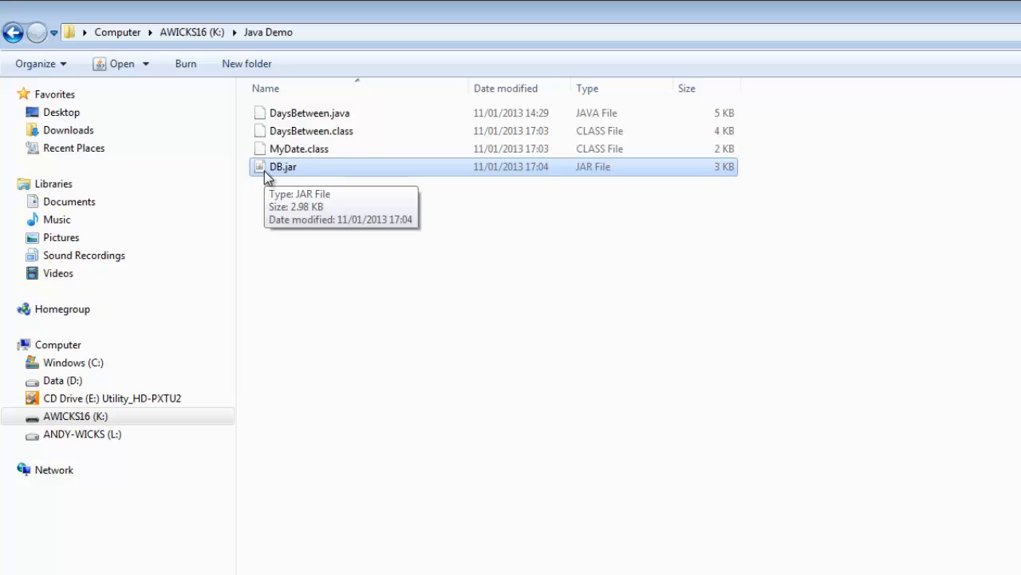
{"action": "mouse_move", "coordinate": [386, 267]}
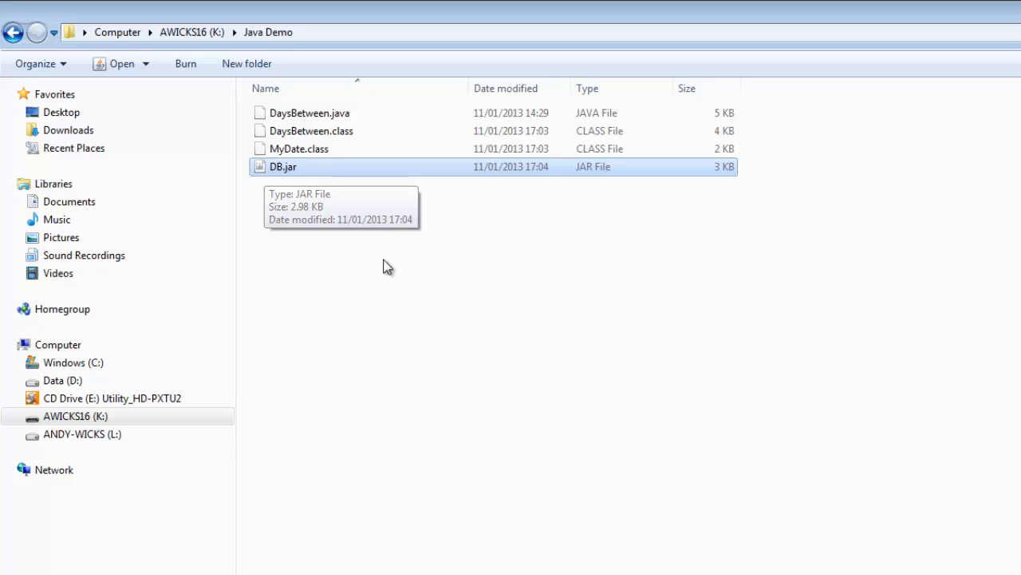
{"action": "mouse_move", "coordinate": [415, 310]}
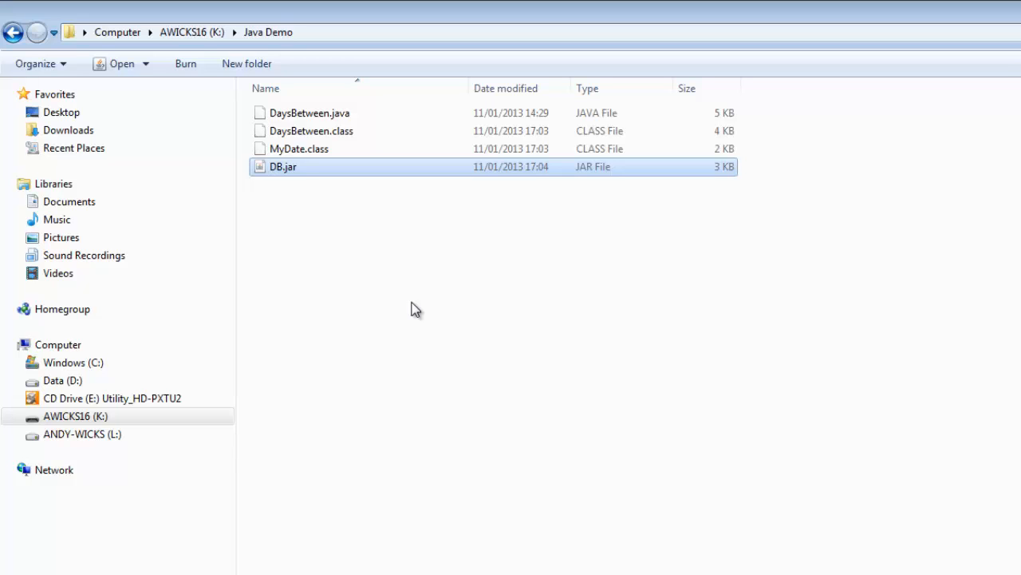
{"action": "mouse_move", "coordinate": [413, 309]}
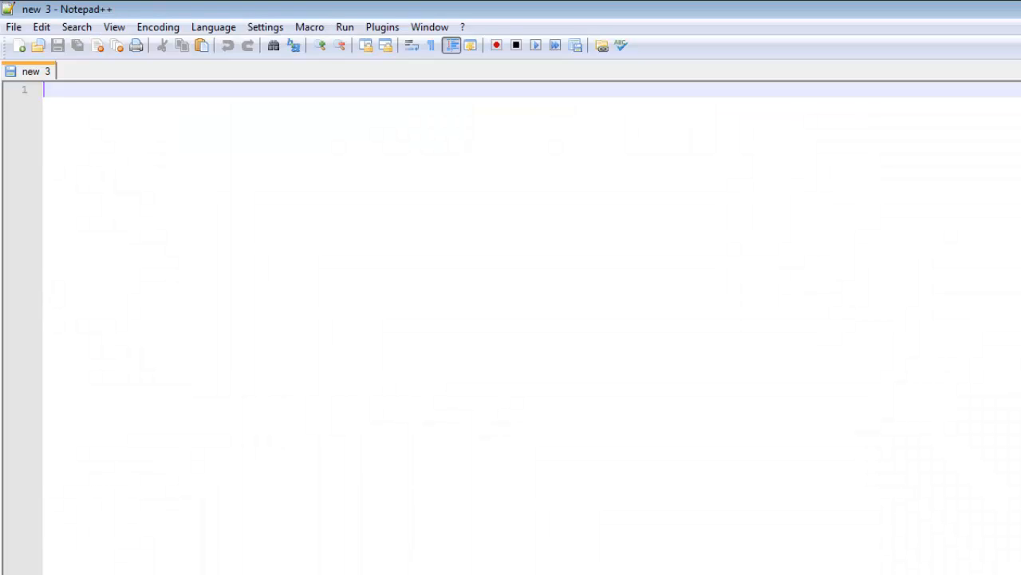
- Write the line 'java -jar DB.jar' in a new tab and save it as DB.cmd
{"action": "type", "text": "b"}
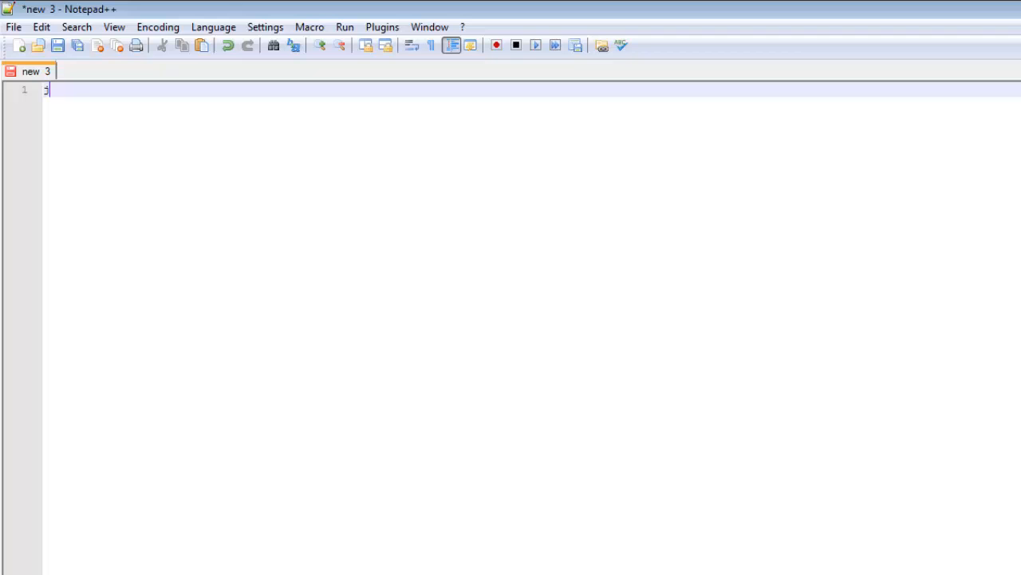
{"action": "type", "text": "java ja"}
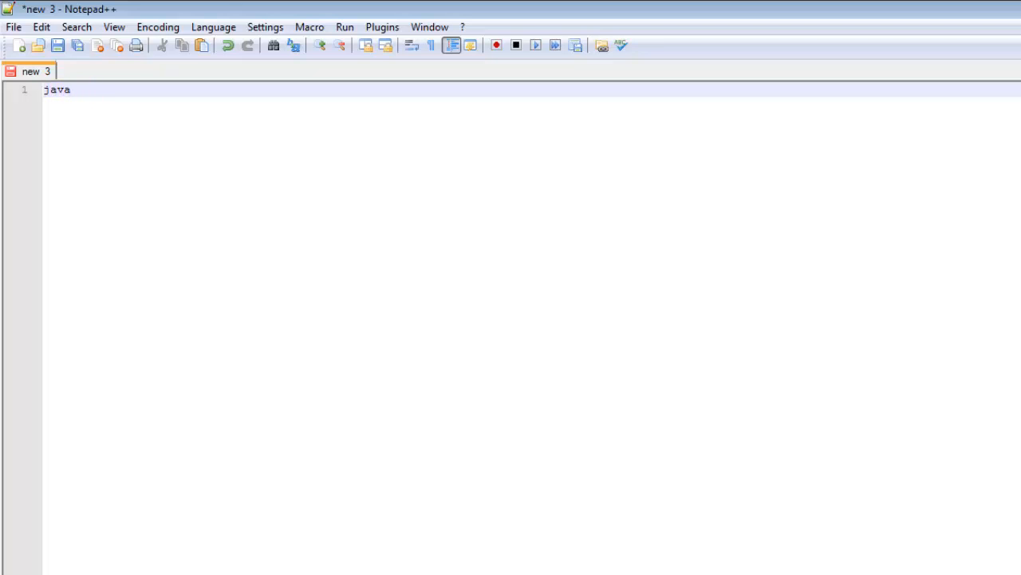
{"action": "type", "text": "-ja"}
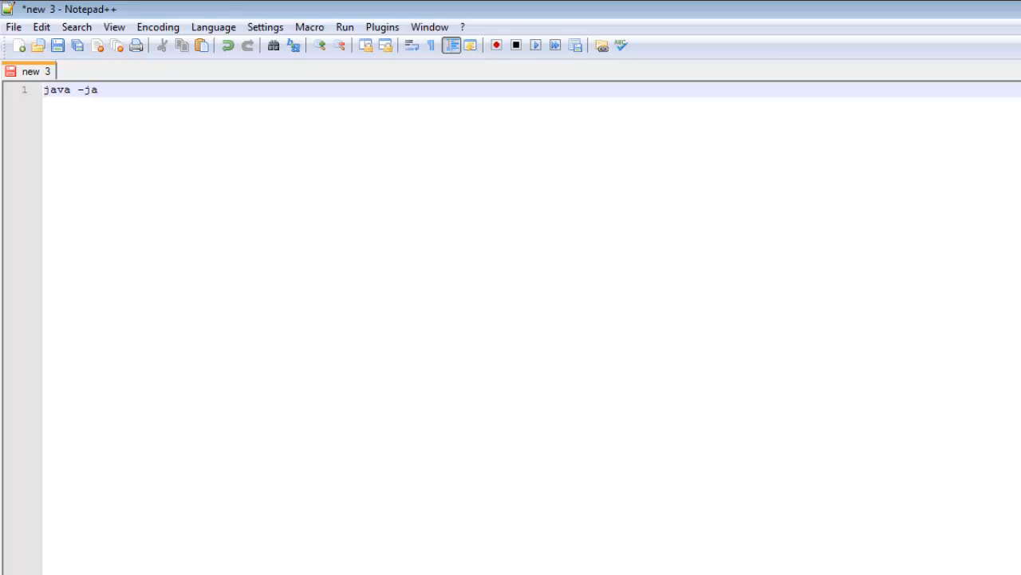
{"action": "type", "text": "r"}
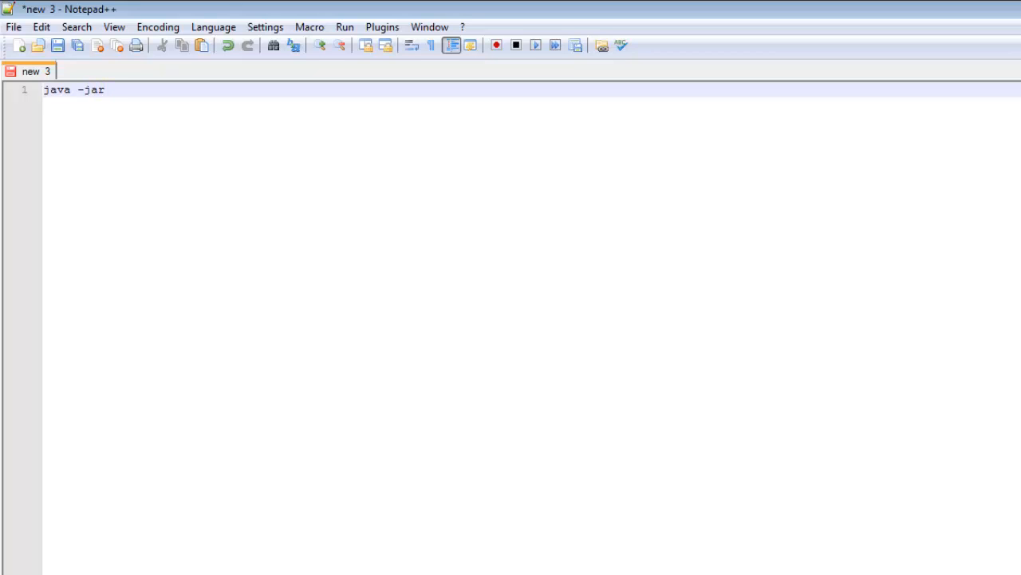
{"action": "type", "text": "D"}
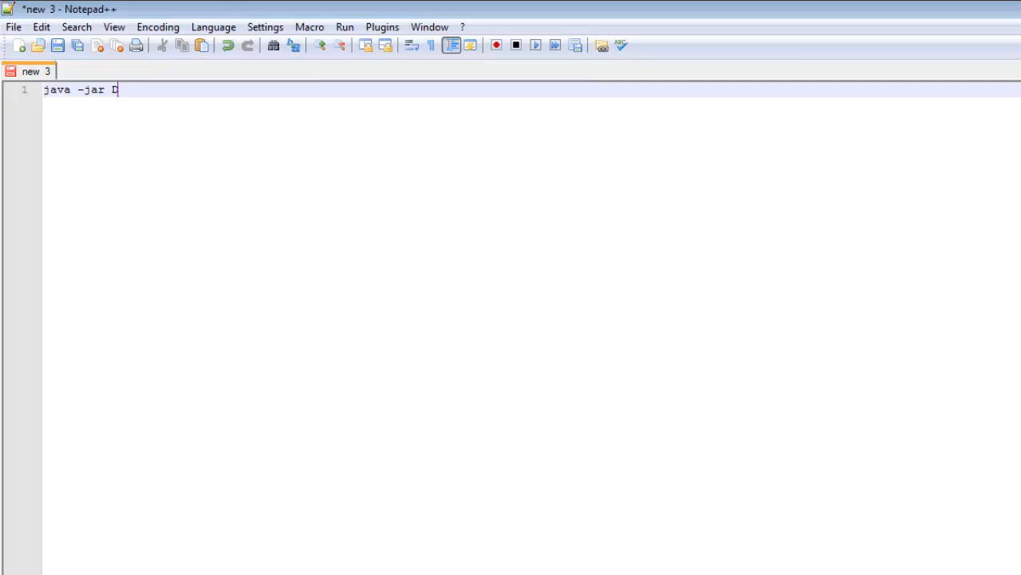
{"action": "type", "text": "B.jar"}
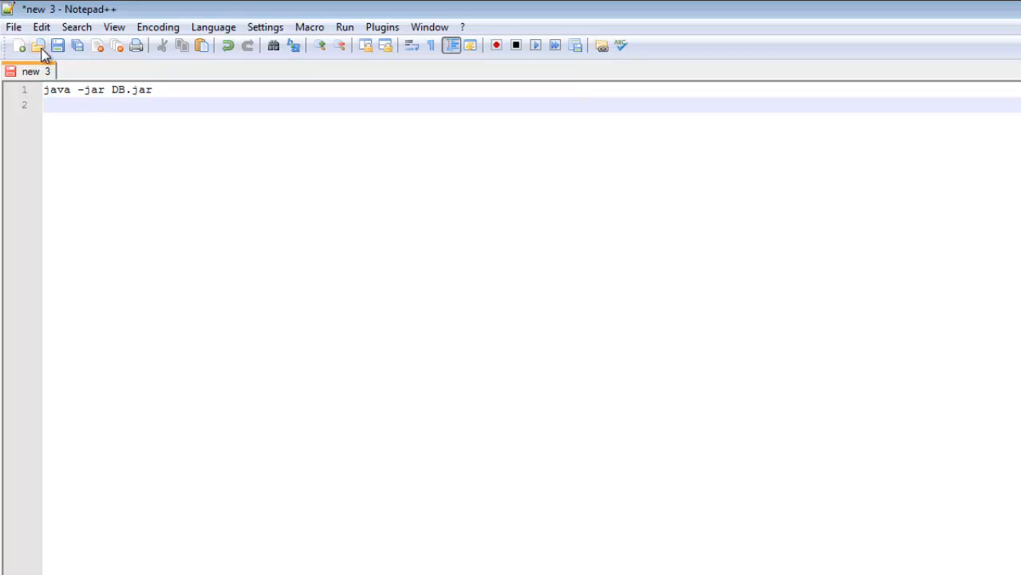
{"action": "left_click", "coordinate": [57, 45]}
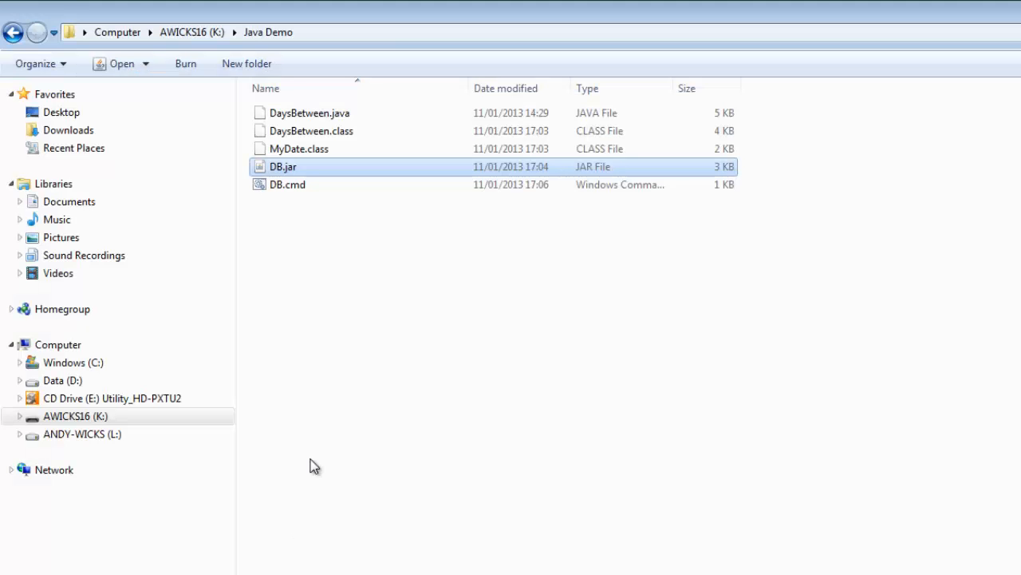
{"action": "mouse_move", "coordinate": [264, 188]}
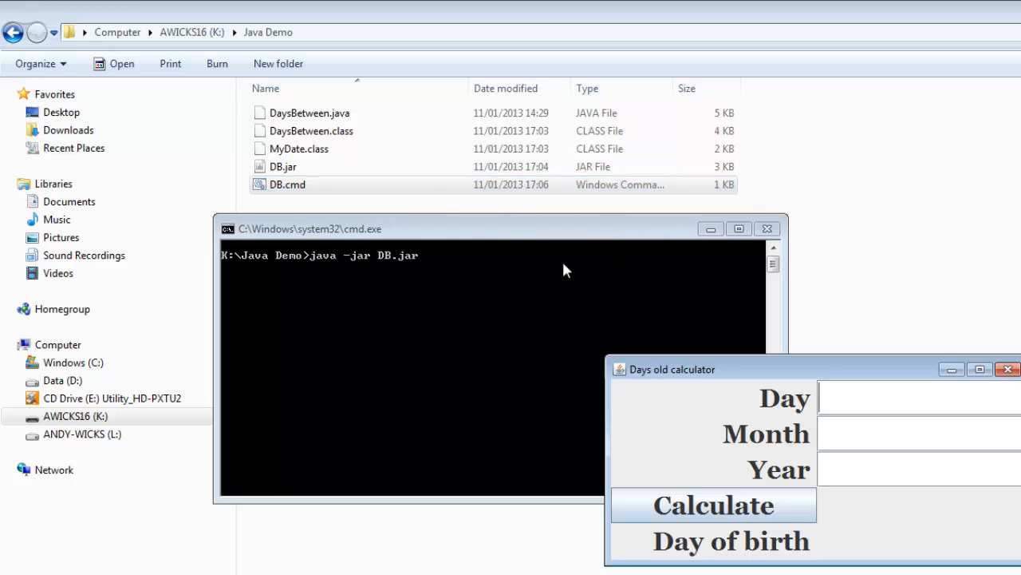
{"action": "mouse_move", "coordinate": [322, 313]}
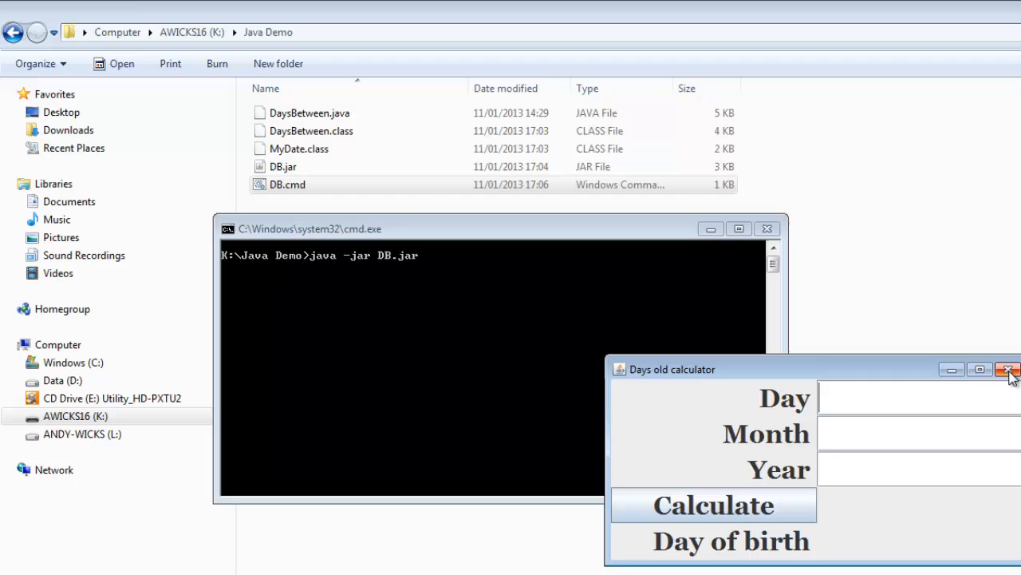
- Close the Days old calculator opened by running DB.cmd, leaving Java Demo showing
{"action": "left_click", "coordinate": [1009, 369]}
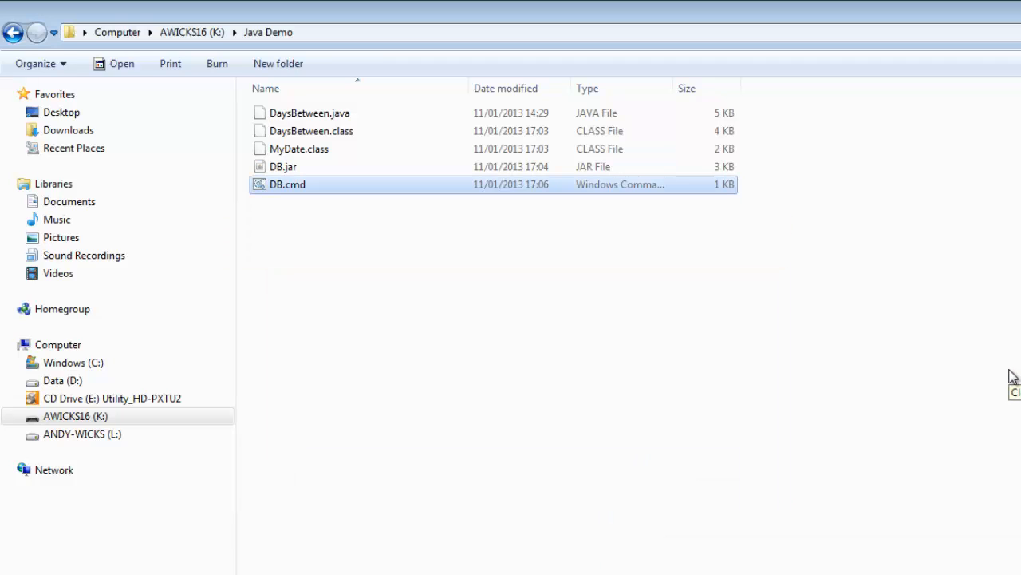
{"action": "mouse_move", "coordinate": [533, 376]}
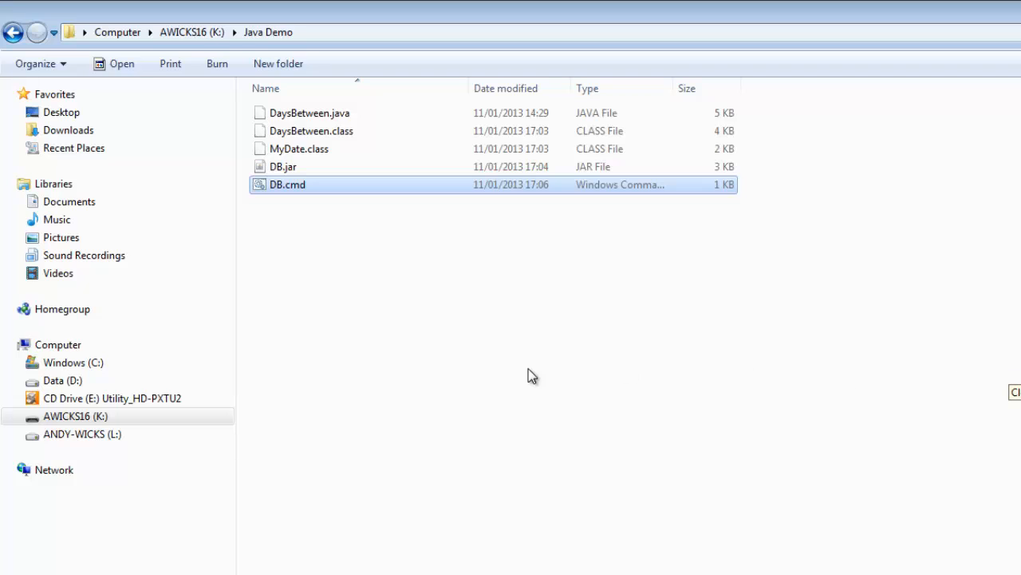
{"action": "mouse_move", "coordinate": [249, 214]}
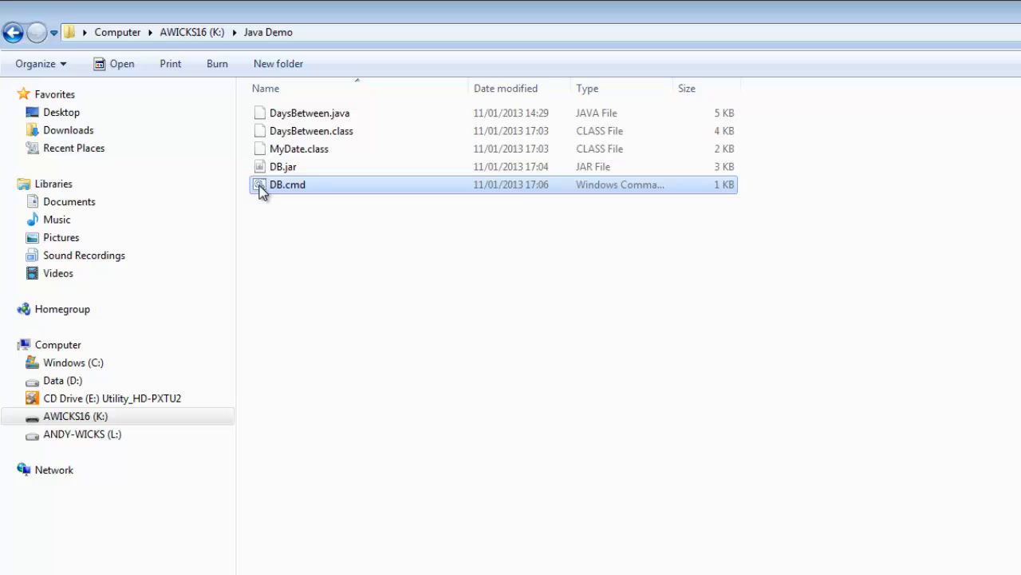
- Send DB.cmd to the desktop as a shortcut via its Send to menu
{"action": "right_click", "coordinate": [287, 185]}
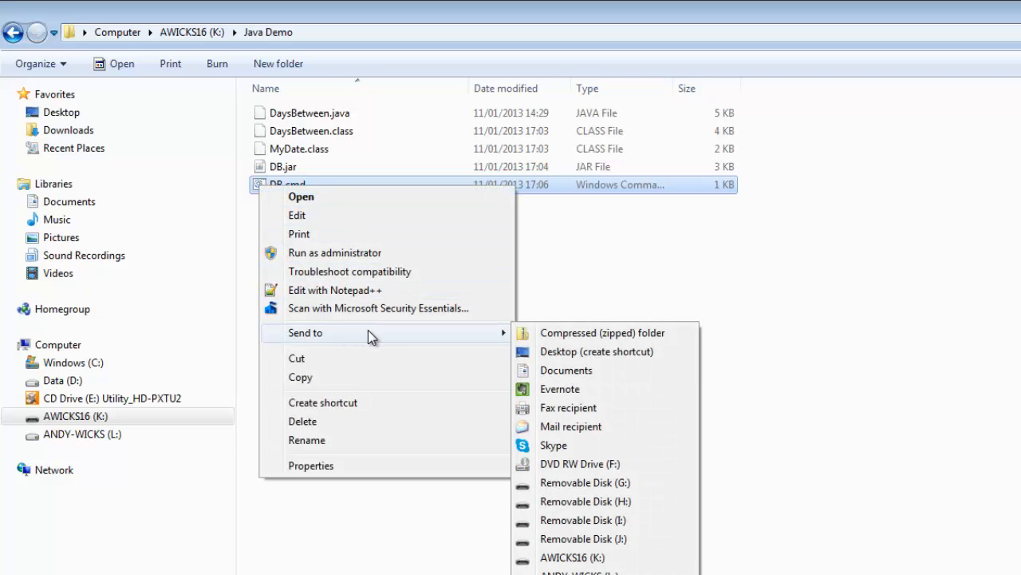
{"action": "mouse_move", "coordinate": [571, 357]}
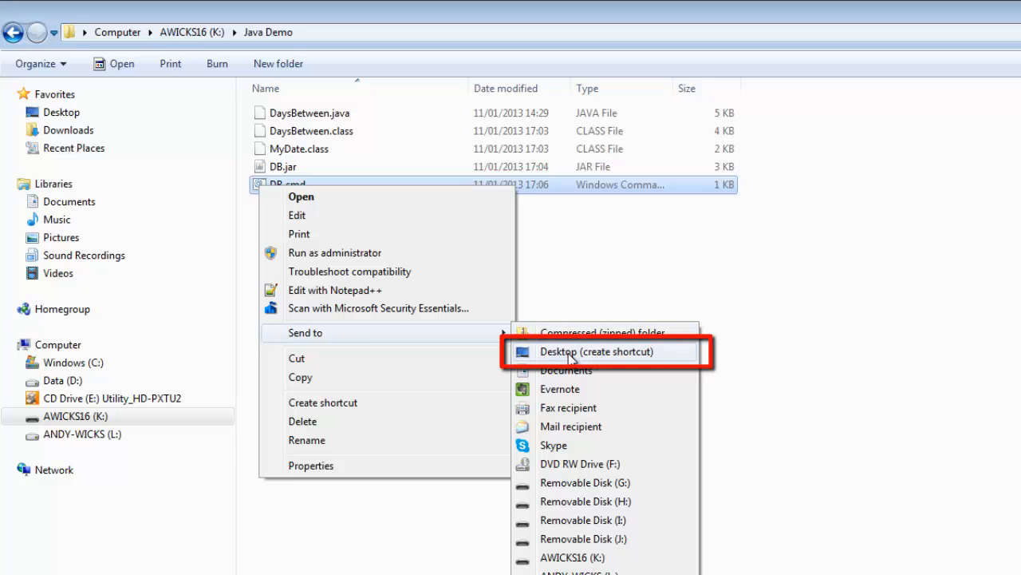
{"action": "left_click", "coordinate": [597, 351]}
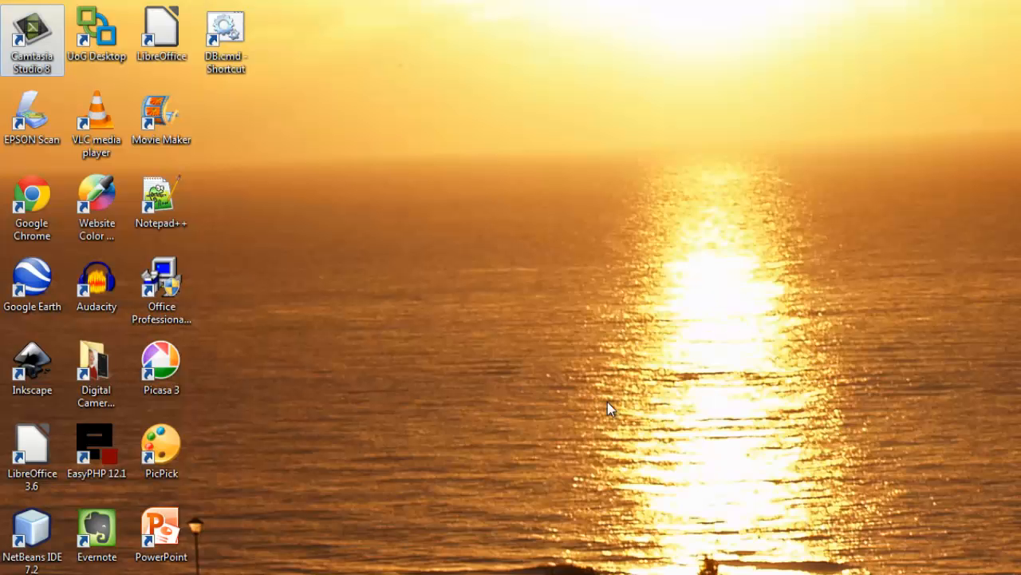
{"action": "mouse_move", "coordinate": [227, 40]}
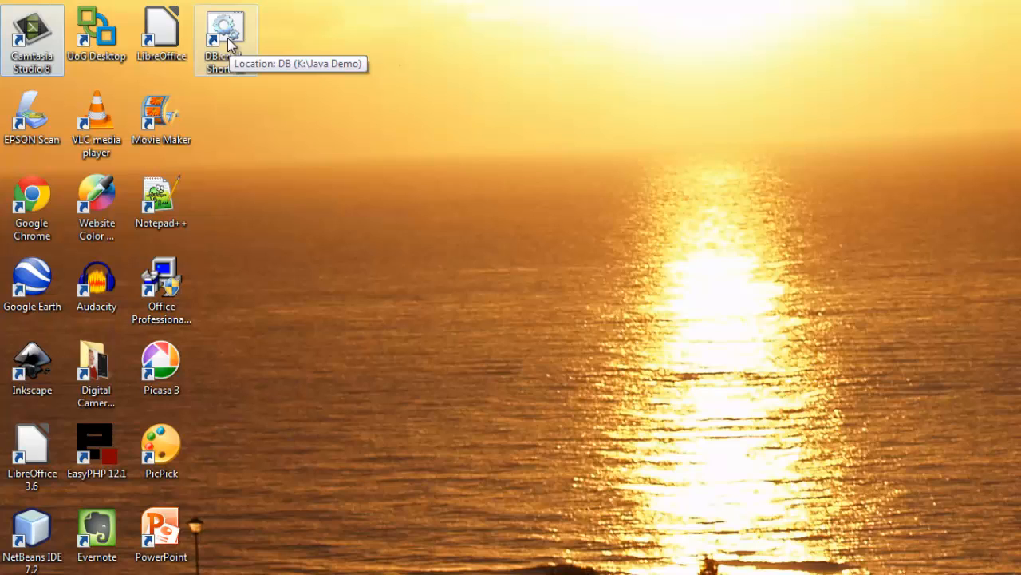
{"action": "mouse_move", "coordinate": [232, 45]}
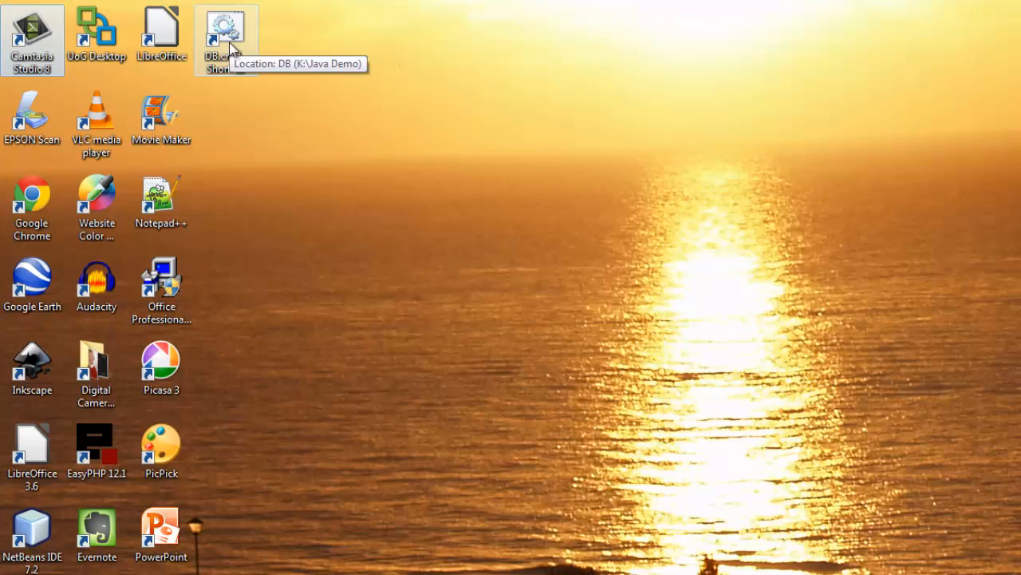
{"action": "mouse_move", "coordinate": [231, 40]}
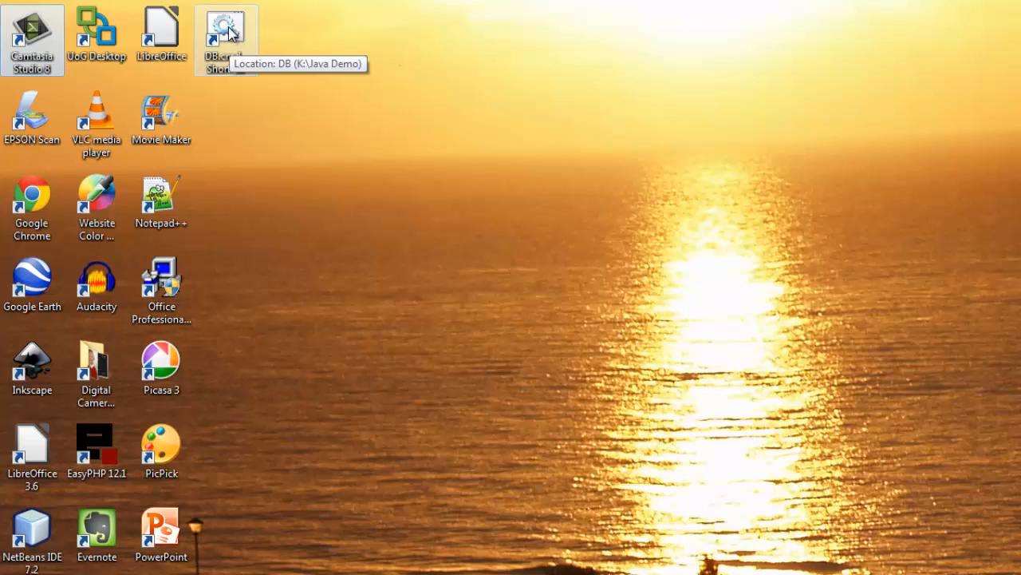
- In the DB.cmd shortcut's properties, choose the green tree icon from SHELL32
{"action": "right_click", "coordinate": [226, 35]}
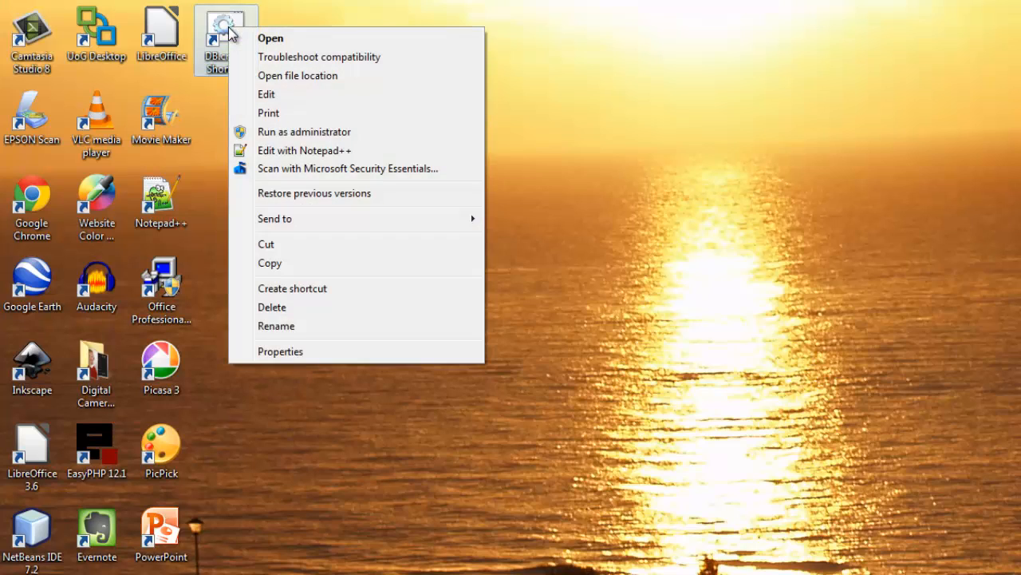
{"action": "mouse_move", "coordinate": [286, 264]}
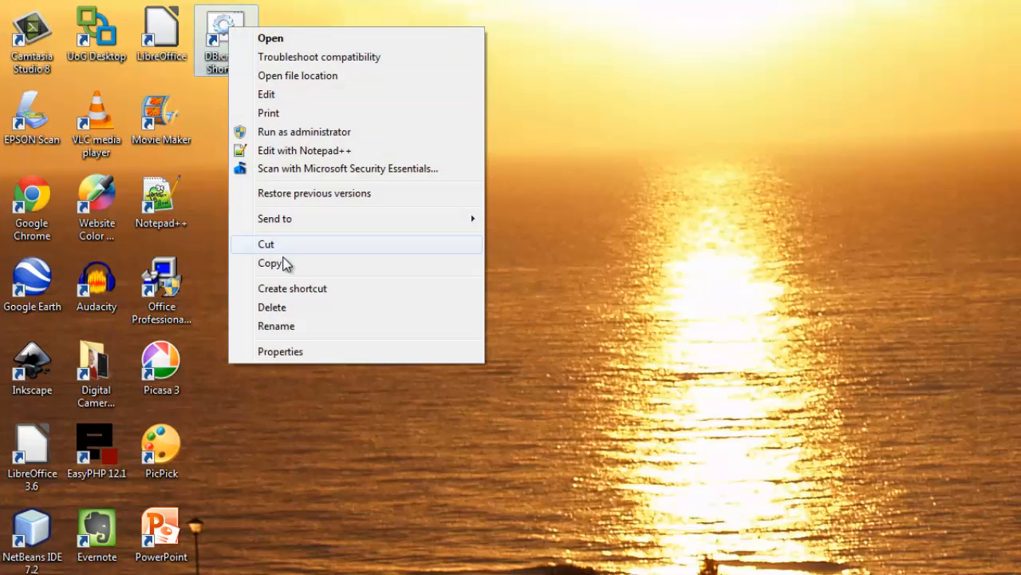
{"action": "mouse_move", "coordinate": [281, 352]}
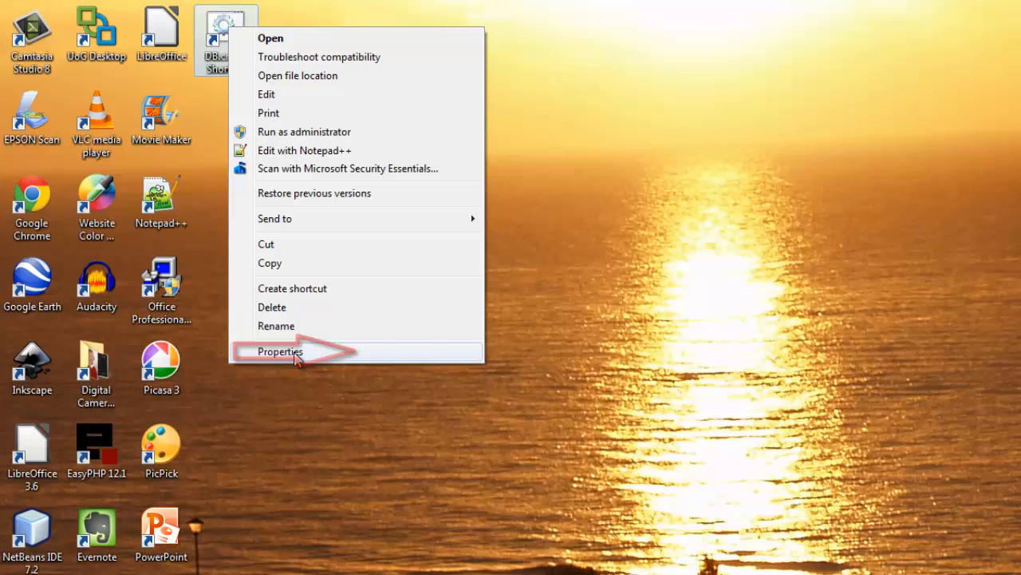
{"action": "left_click", "coordinate": [279, 352]}
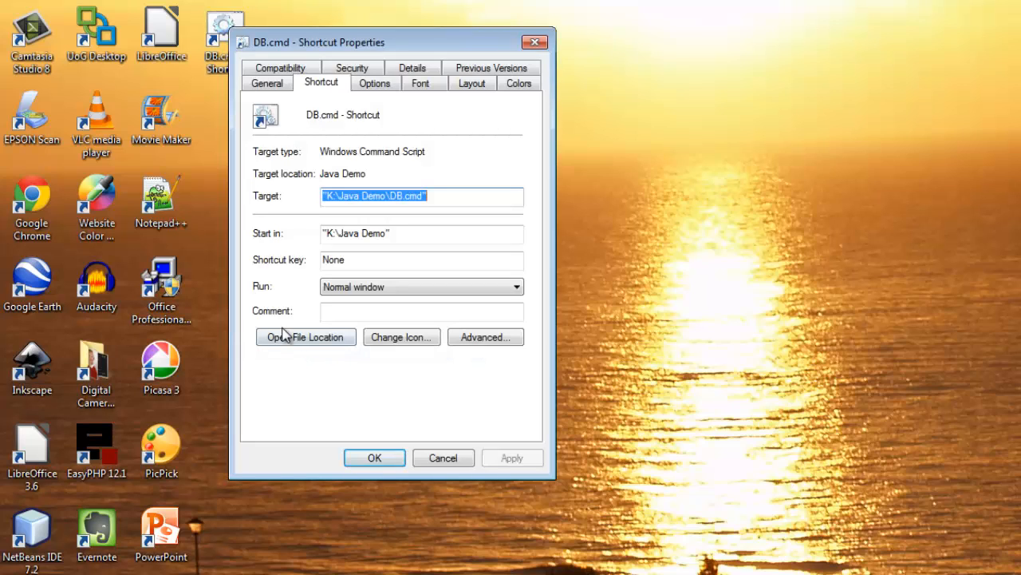
{"action": "mouse_move", "coordinate": [323, 91]}
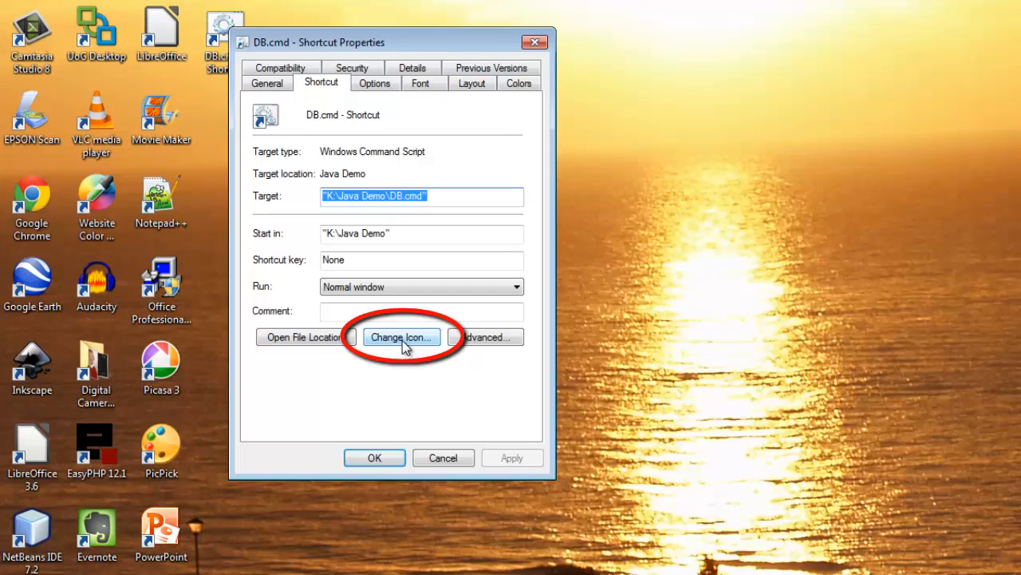
{"action": "left_click", "coordinate": [402, 335]}
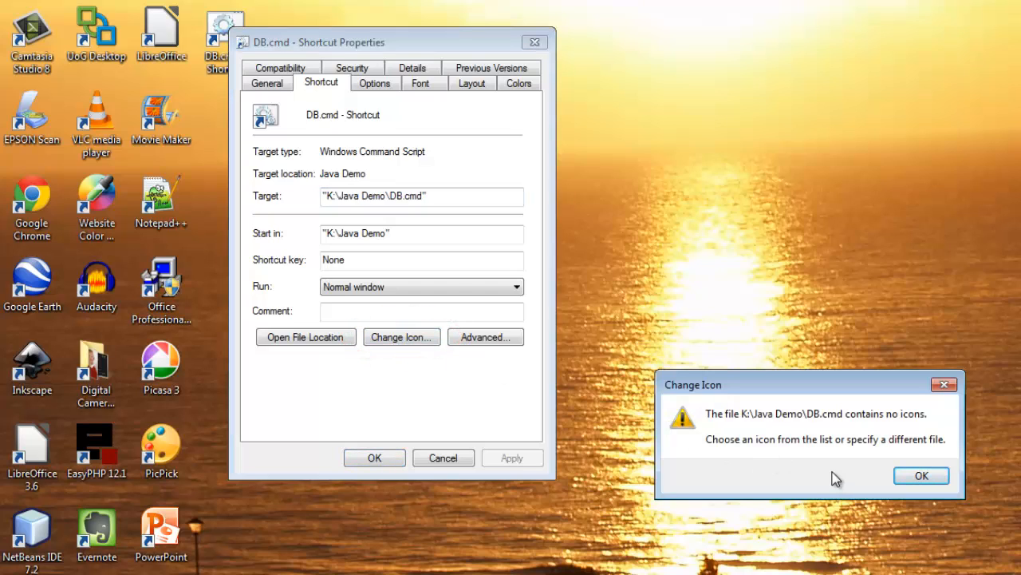
{"action": "mouse_move", "coordinate": [881, 485]}
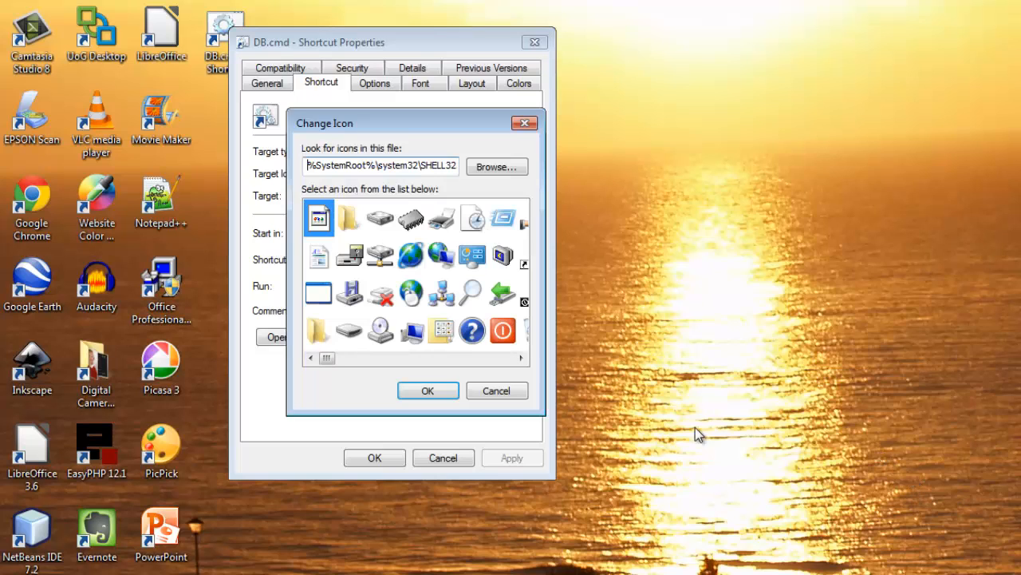
{"action": "left_click", "coordinate": [520, 357]}
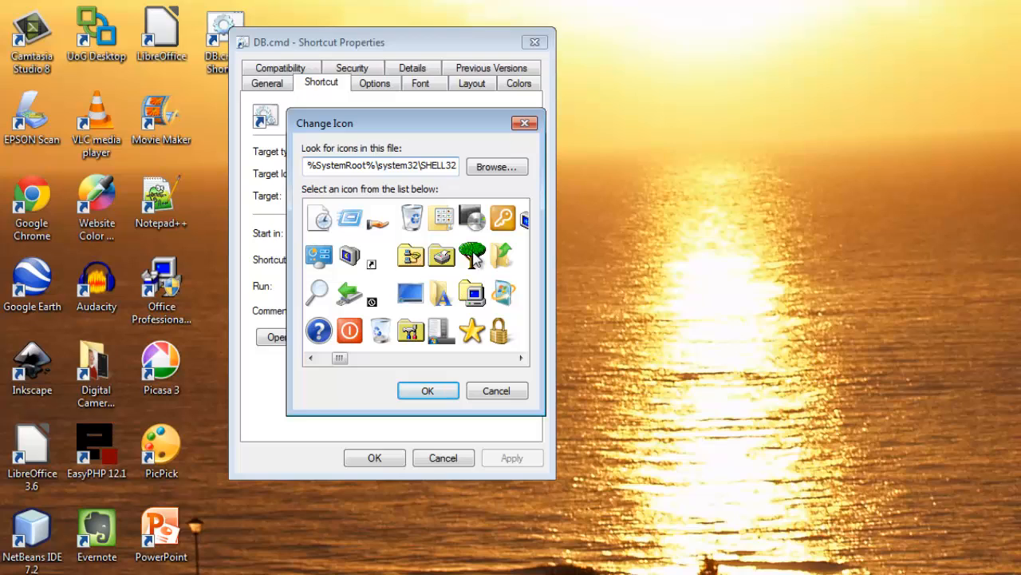
{"action": "left_click", "coordinate": [473, 256]}
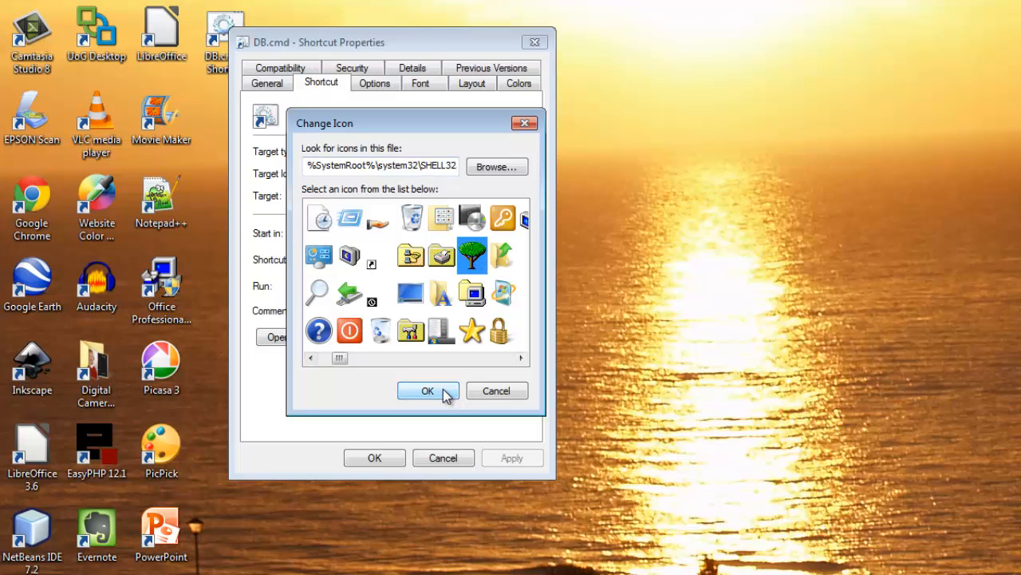
{"action": "left_click", "coordinate": [428, 389]}
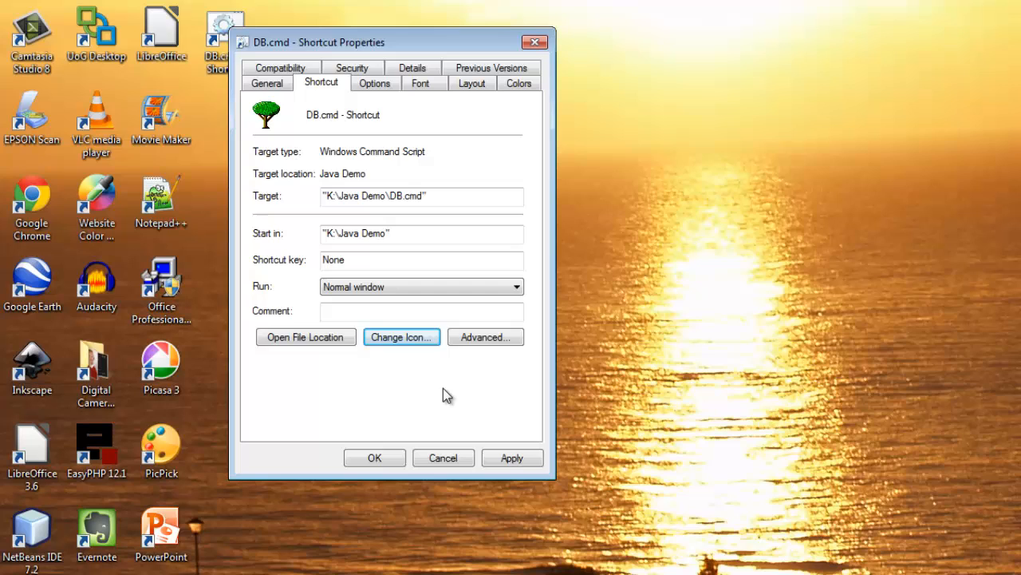
{"action": "mouse_move", "coordinate": [472, 83]}
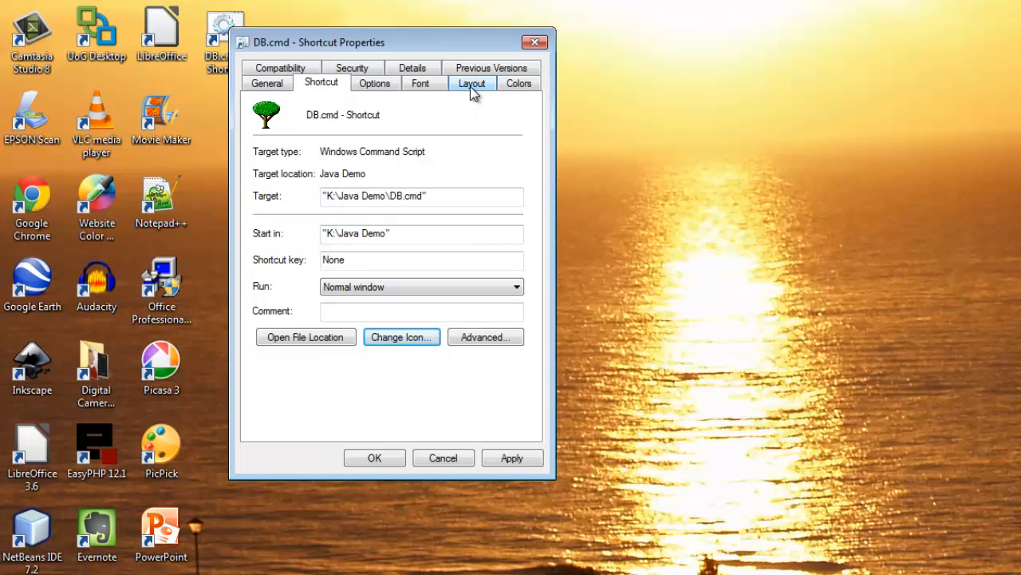
- Set the shortcut's Layout buffer and window size to 1×1, apply and close properties
{"action": "left_click", "coordinate": [473, 83]}
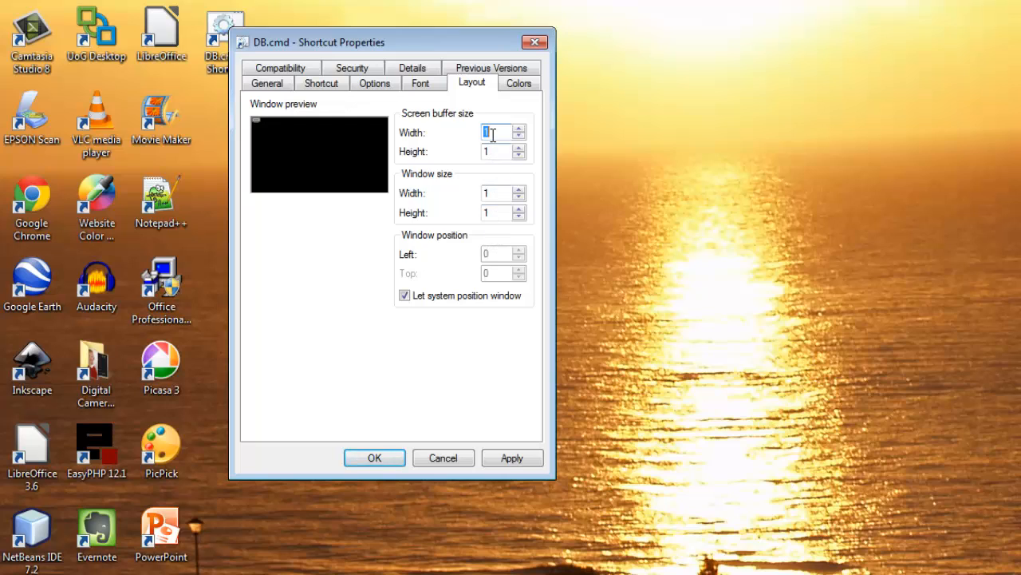
{"action": "mouse_move", "coordinate": [493, 182]}
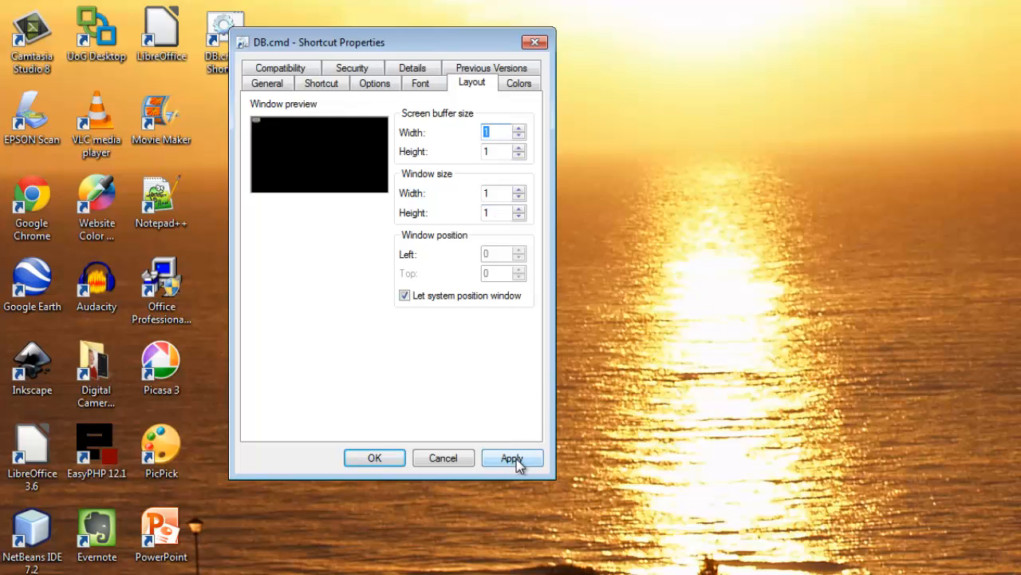
{"action": "left_click", "coordinate": [512, 456]}
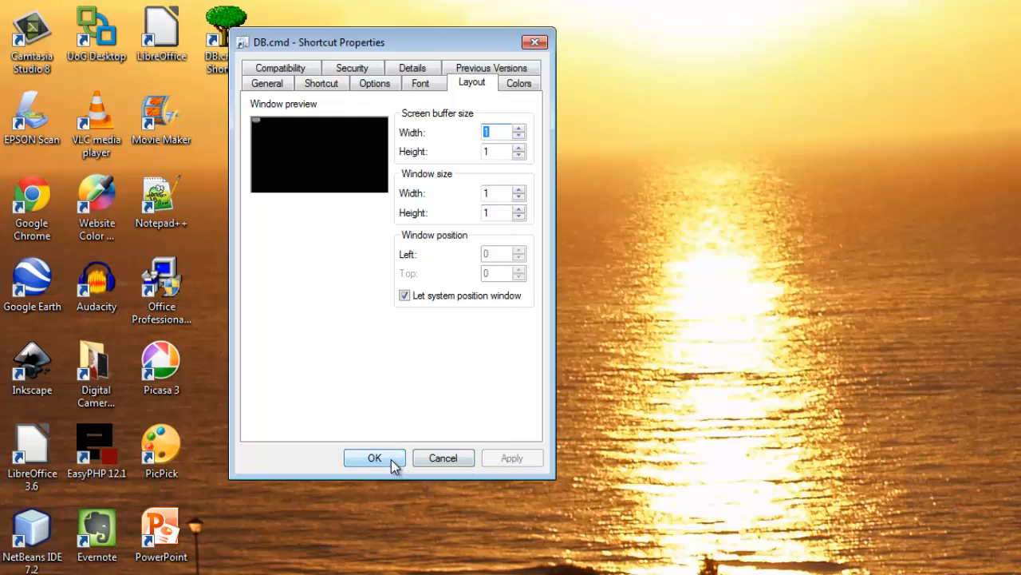
{"action": "left_click", "coordinate": [373, 456]}
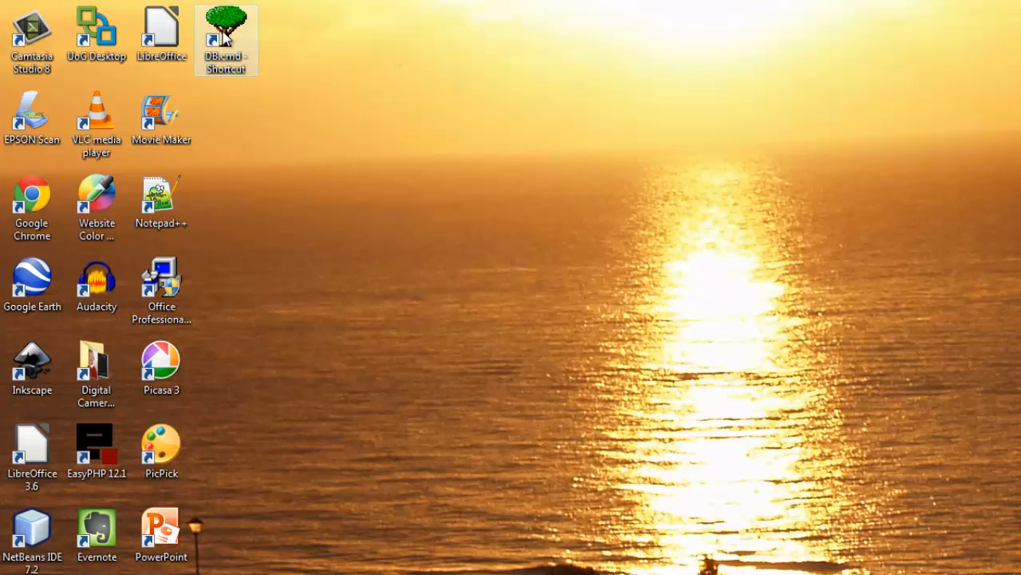
- Run the tree-icon DB.cmd shortcut to open the Days old calculator
{"action": "double_click", "coordinate": [226, 35]}
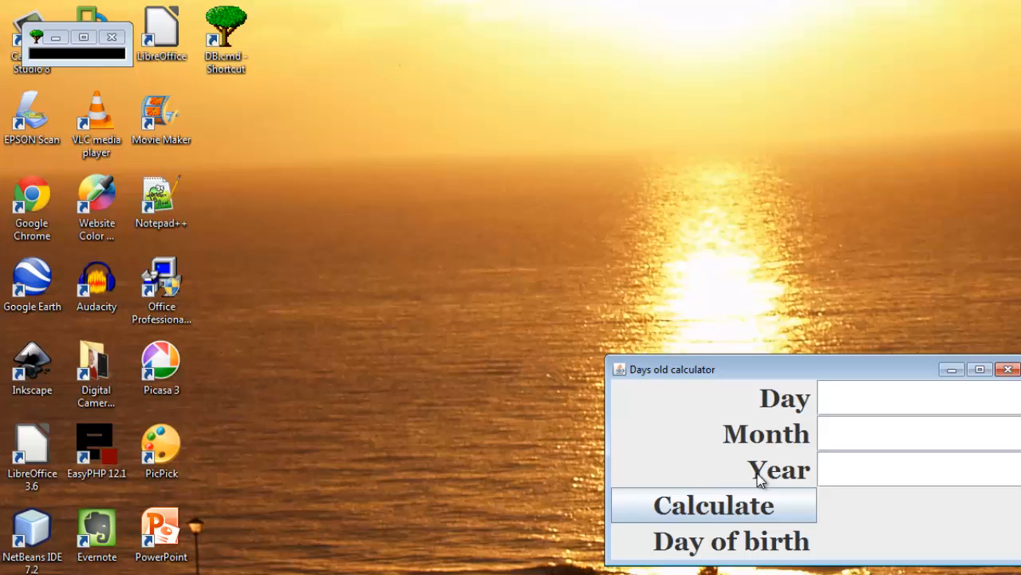
{"action": "mouse_move", "coordinate": [376, 181]}
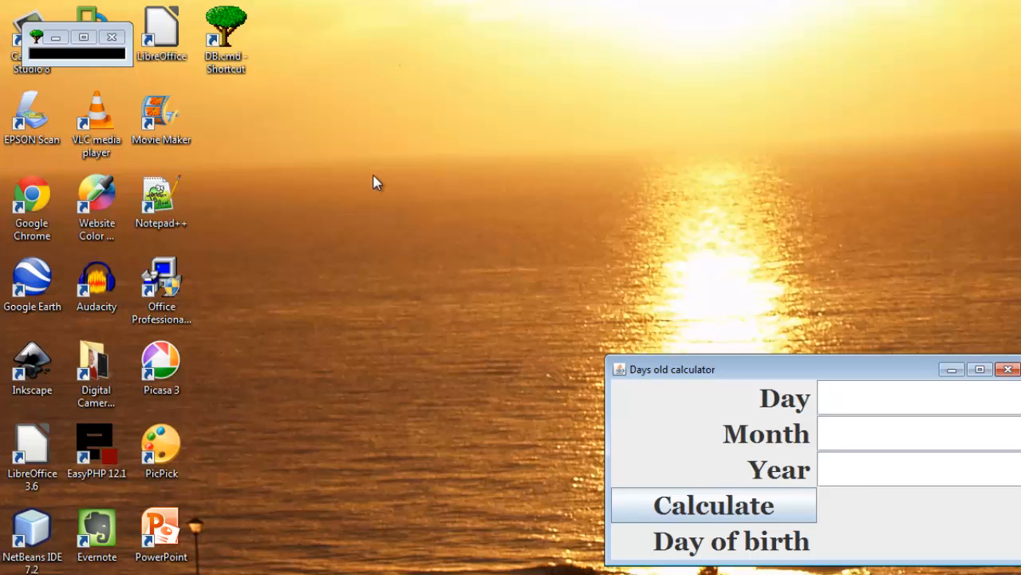
{"action": "mouse_move", "coordinate": [102, 62]}
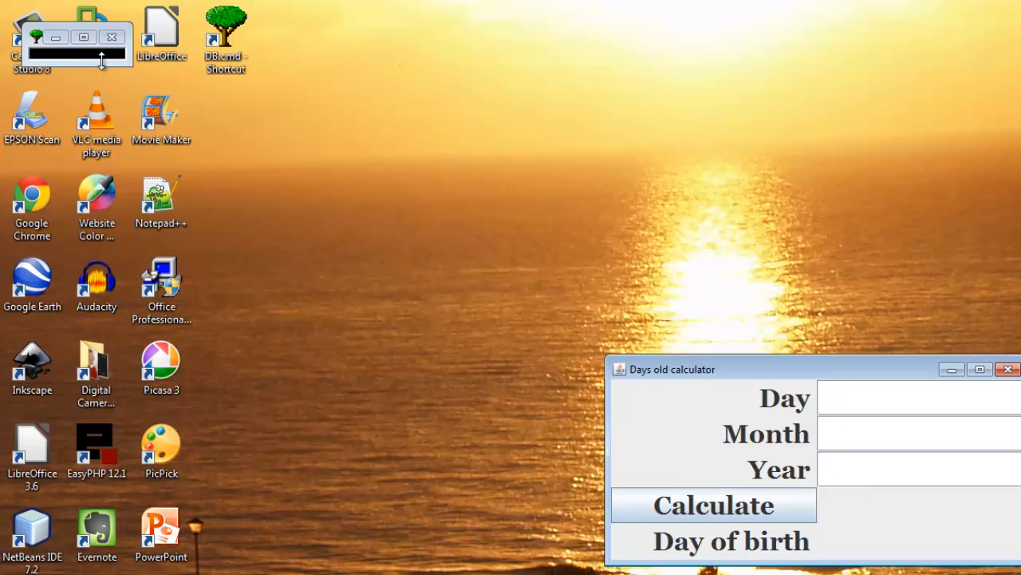
{"action": "mouse_move", "coordinate": [630, 242]}
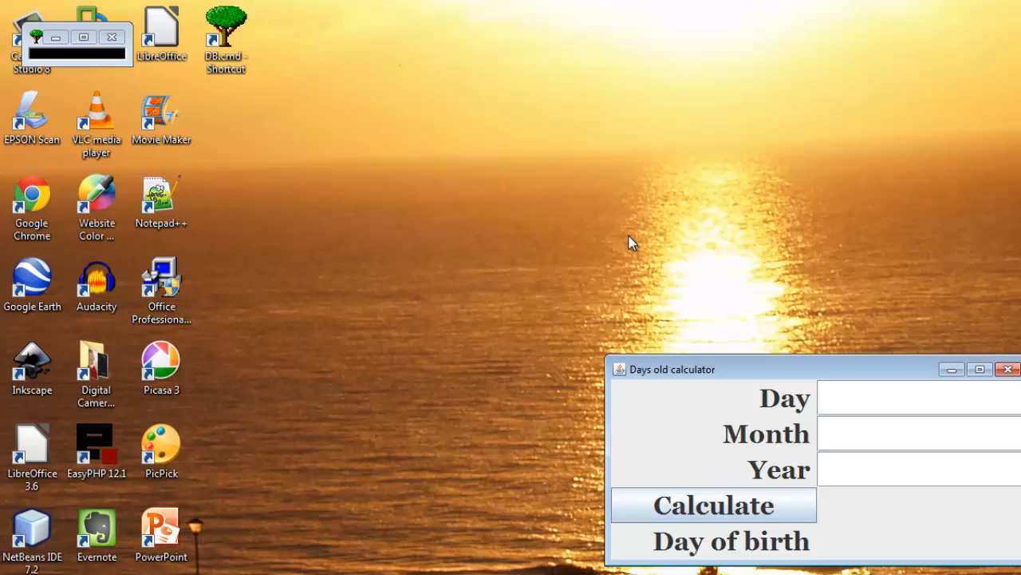